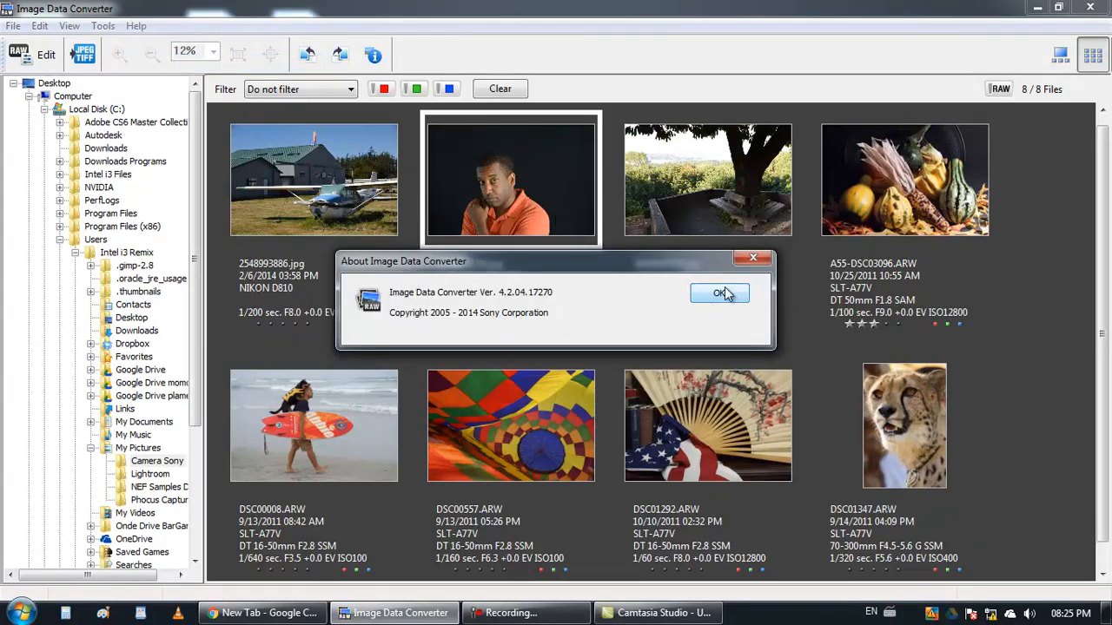
Step: Close the About box and open the beach surfer photo DSC00008.ARW for editing
left_click(719, 293)
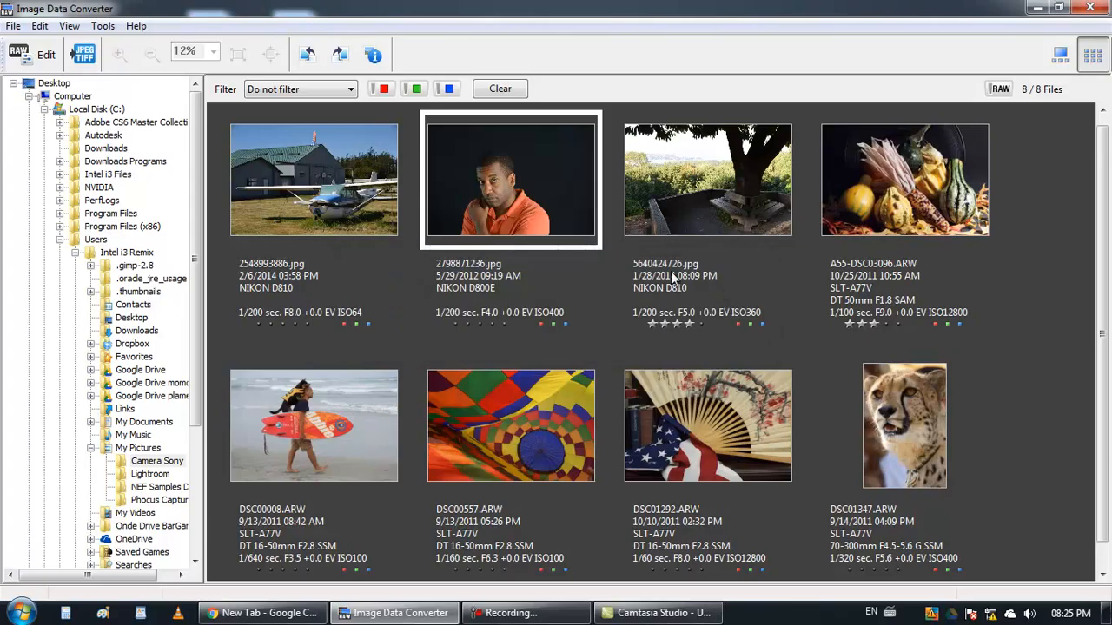
mouse_move(295, 204)
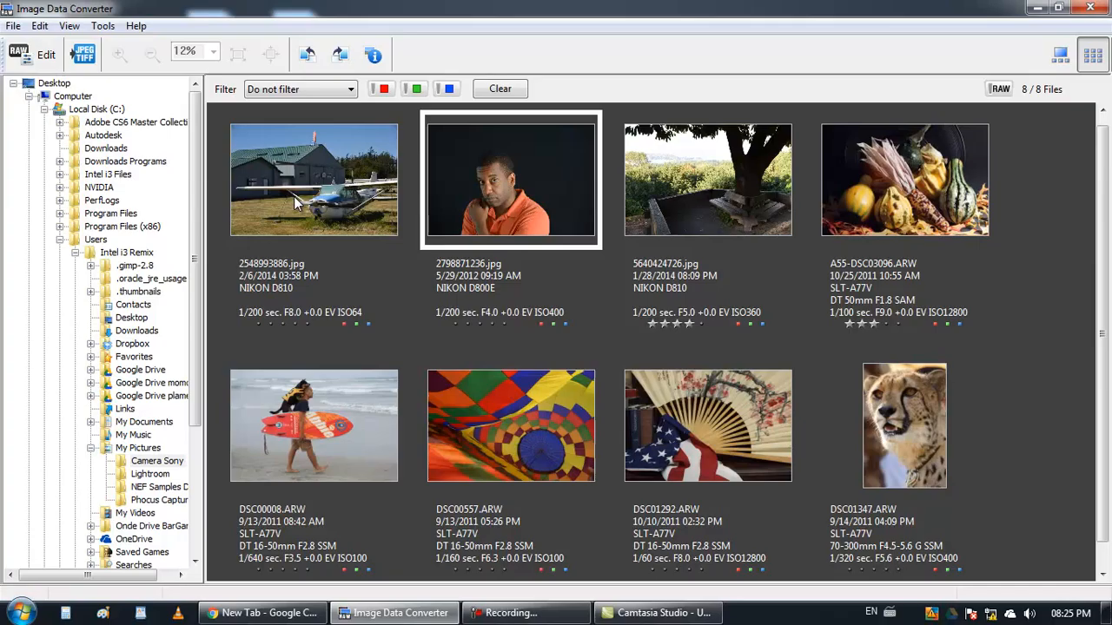
left_click(313, 180)
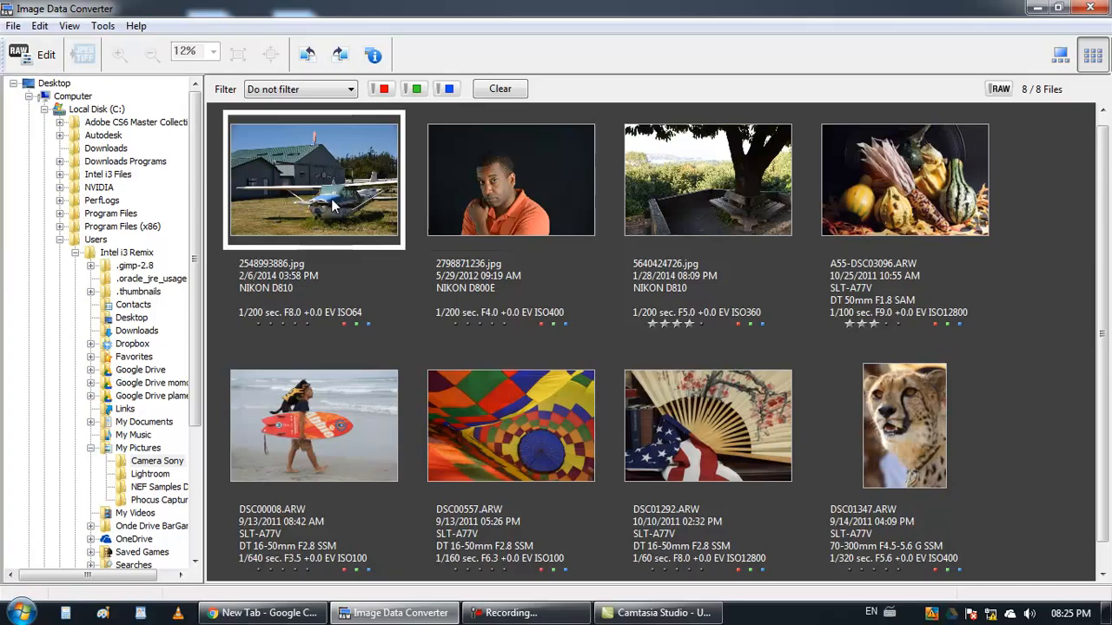
left_click(314, 425)
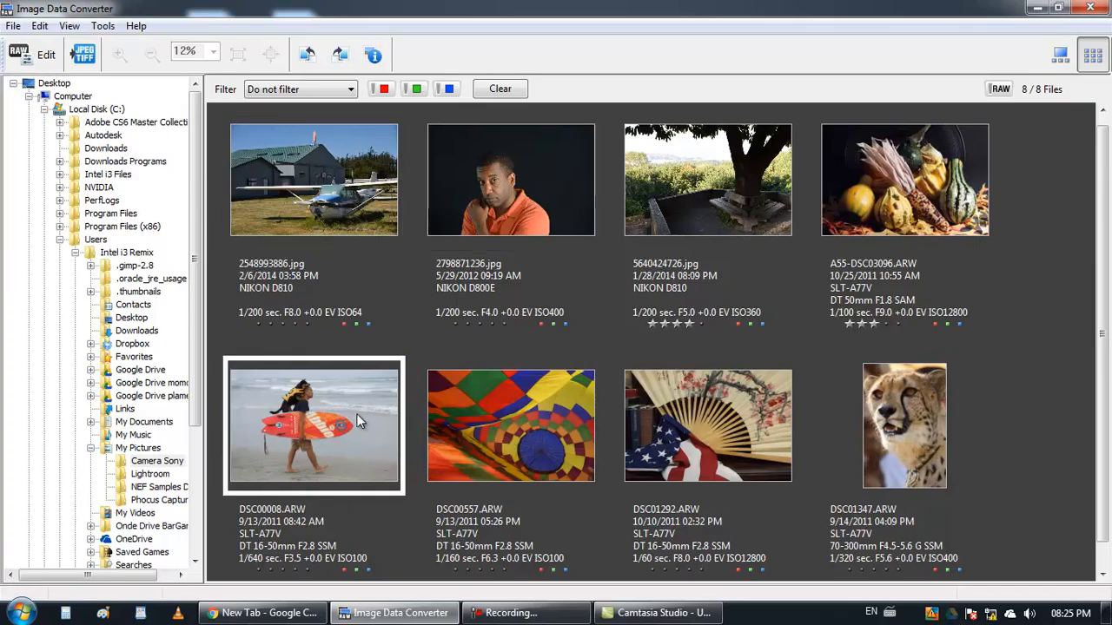
mouse_move(274, 382)
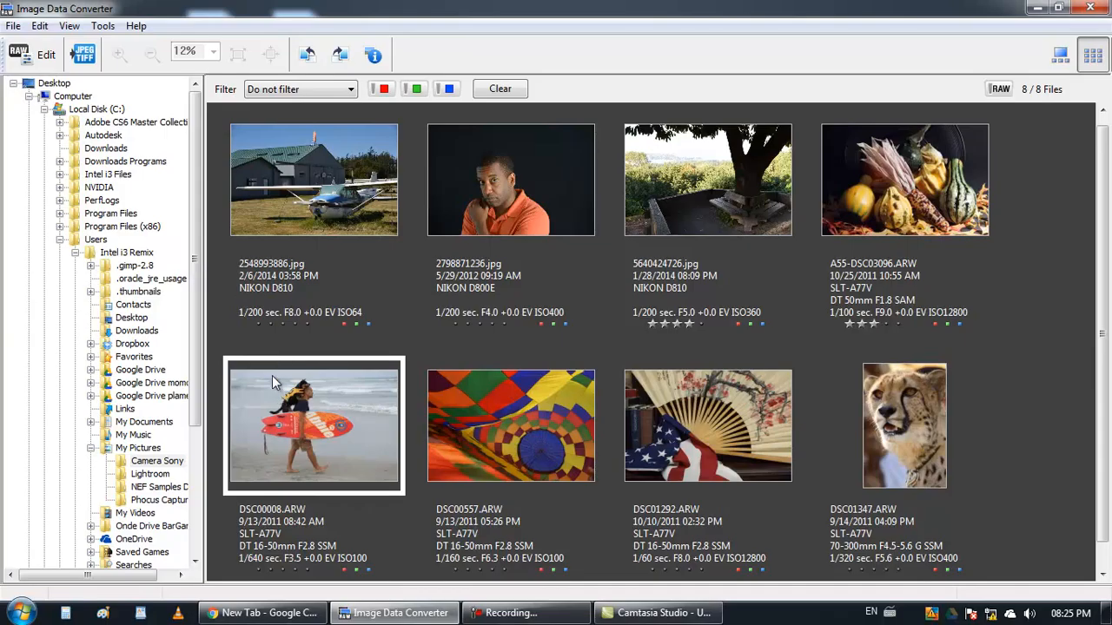
left_click(47, 55)
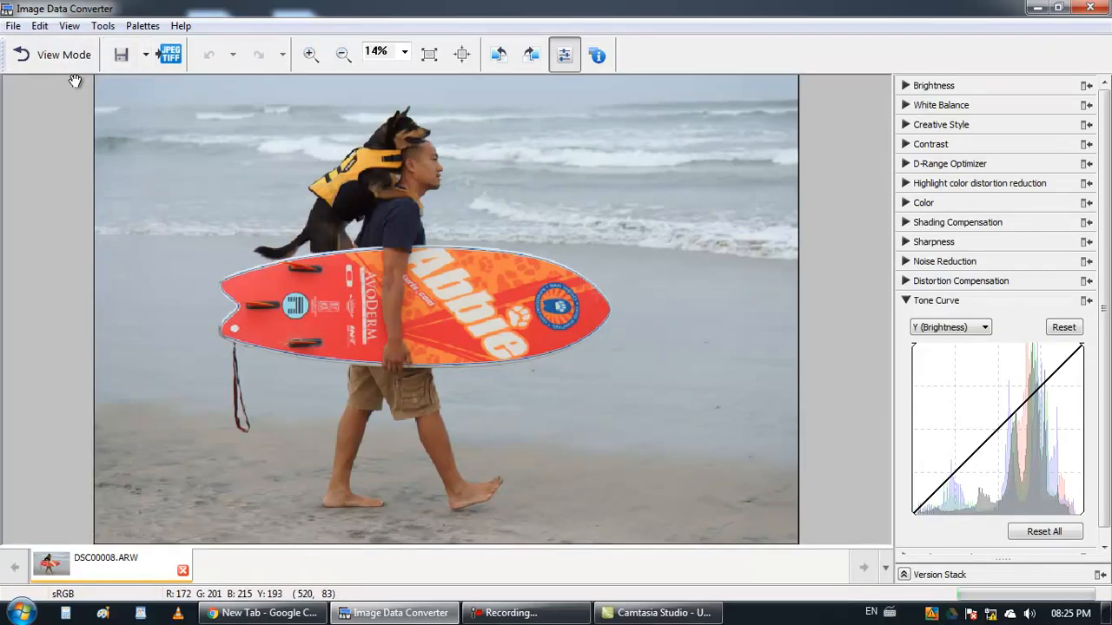
Step: Try brightness at +2.00 EV and +0.61 EV, then settle on a slight +0.17 EV boost
left_click(934, 85)
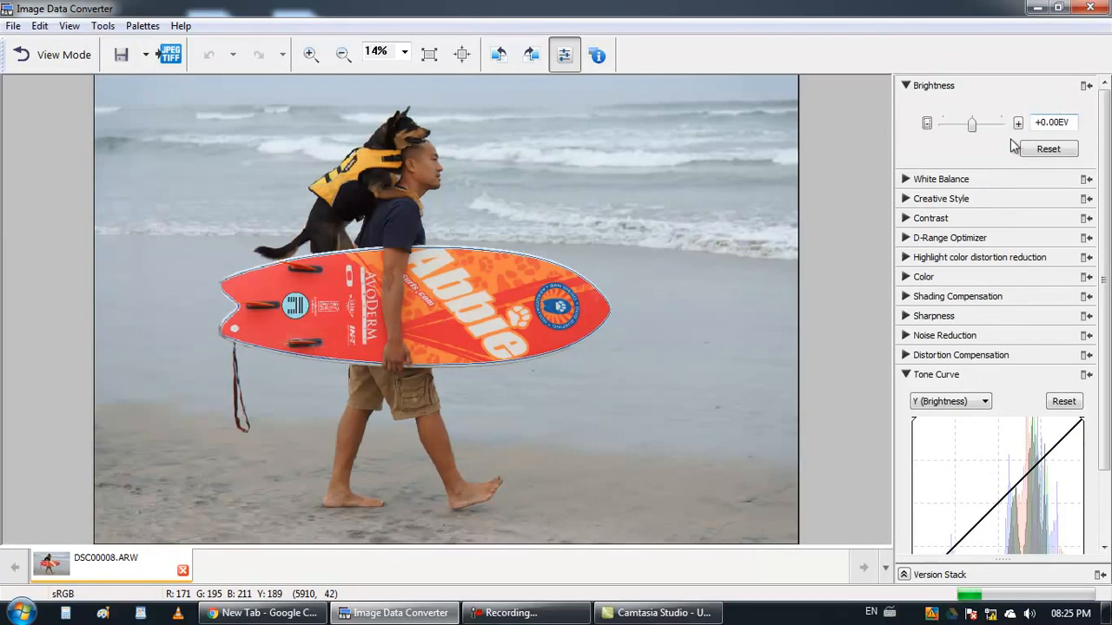
left_click_drag(972, 123, 990, 124)
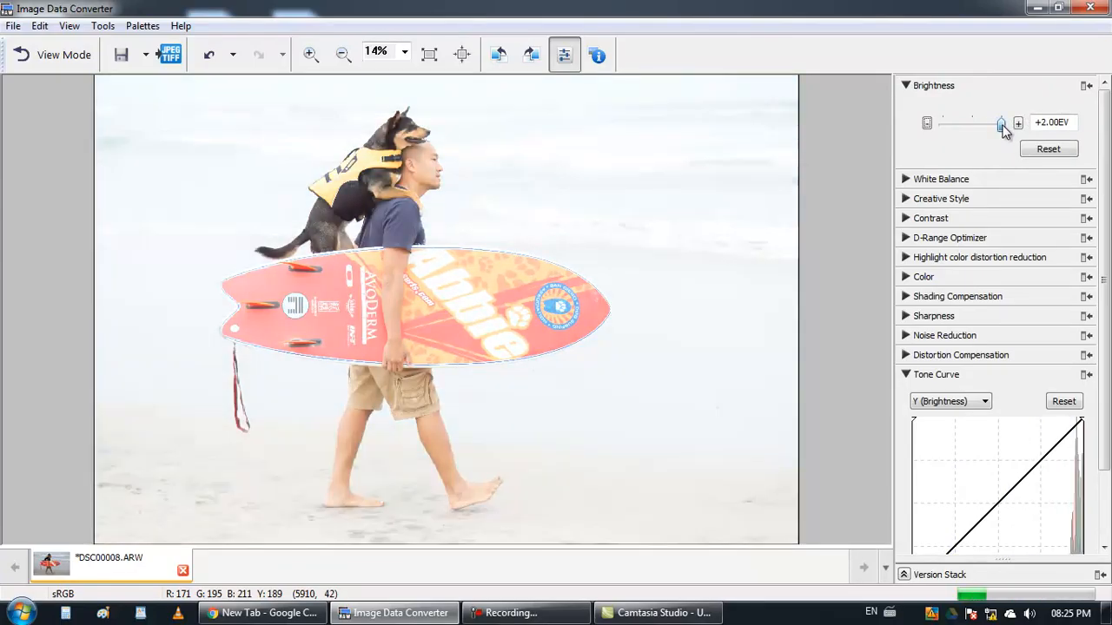
left_click_drag(1000, 122, 975, 123)
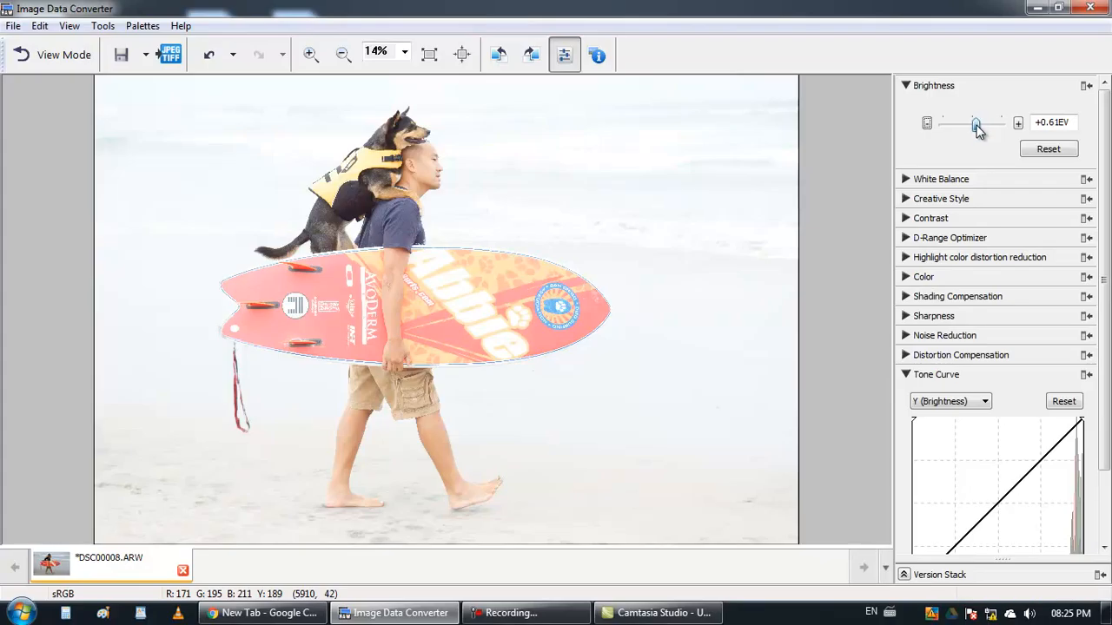
left_click_drag(975, 123, 943, 123)
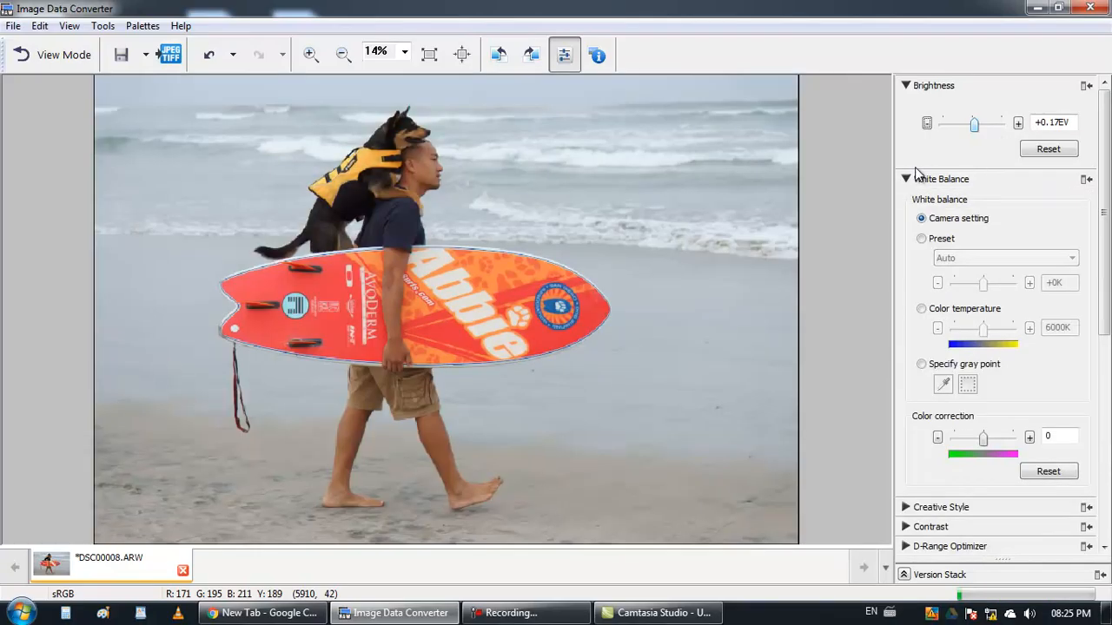
Step: Try Preset white balance with ±400K shifts, then Color temperature mode
scroll("down", 3)
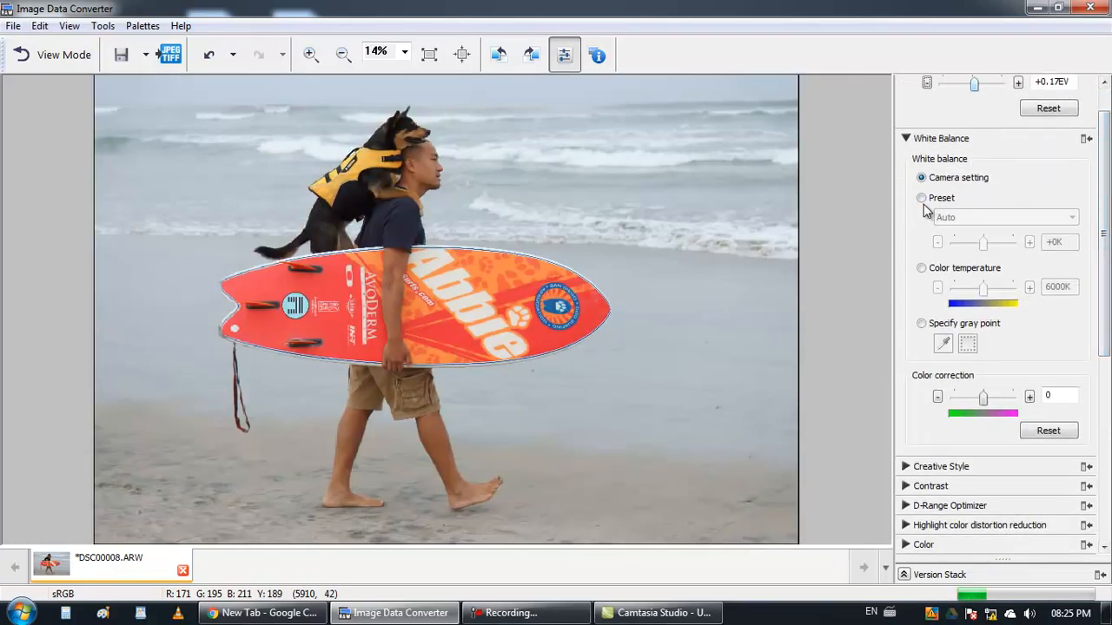
left_click(921, 199)
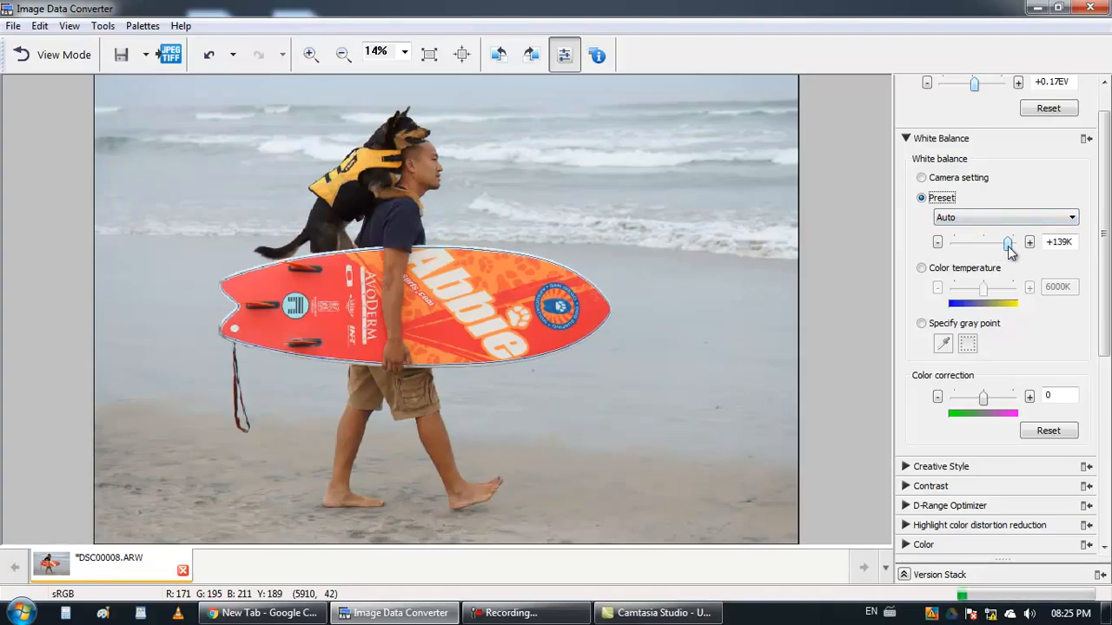
left_click_drag(1008, 242, 972, 242)
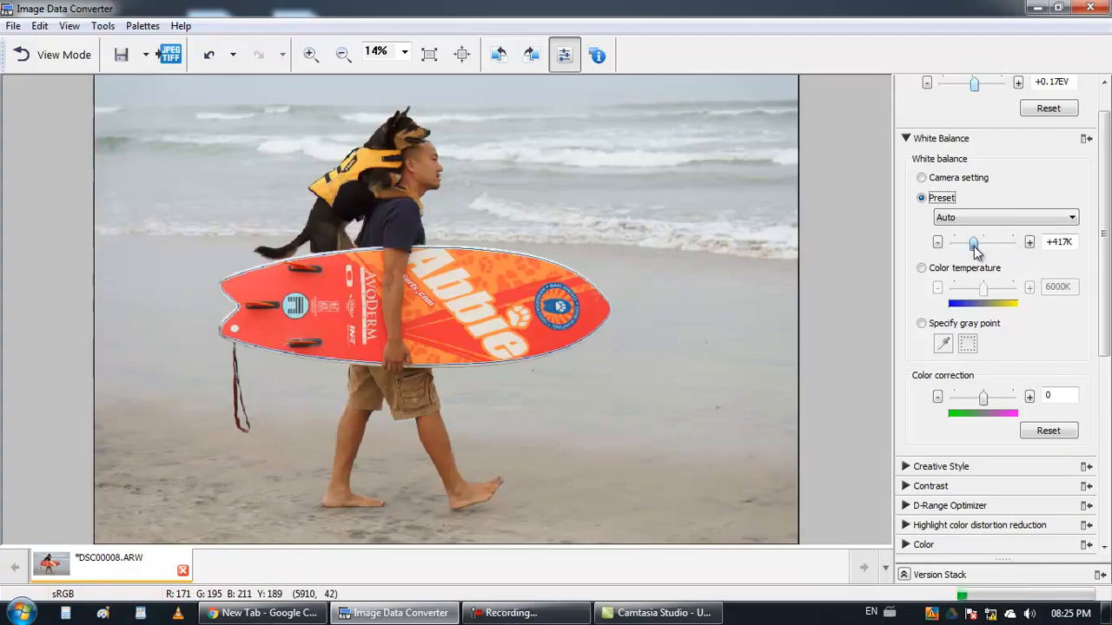
left_click_drag(972, 243, 959, 242)
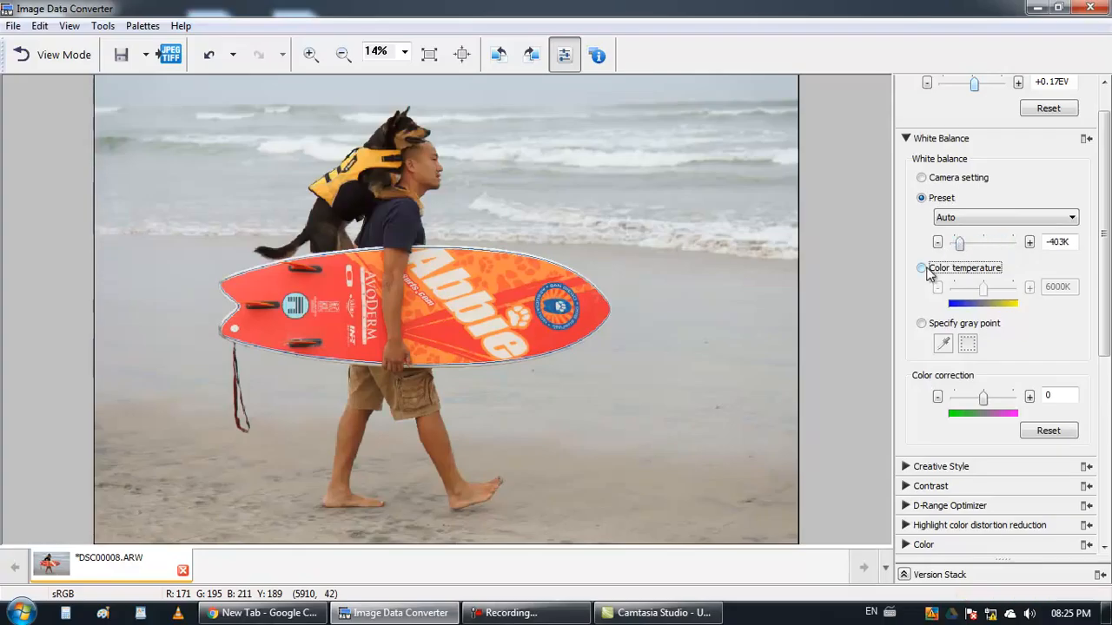
left_click(921, 267)
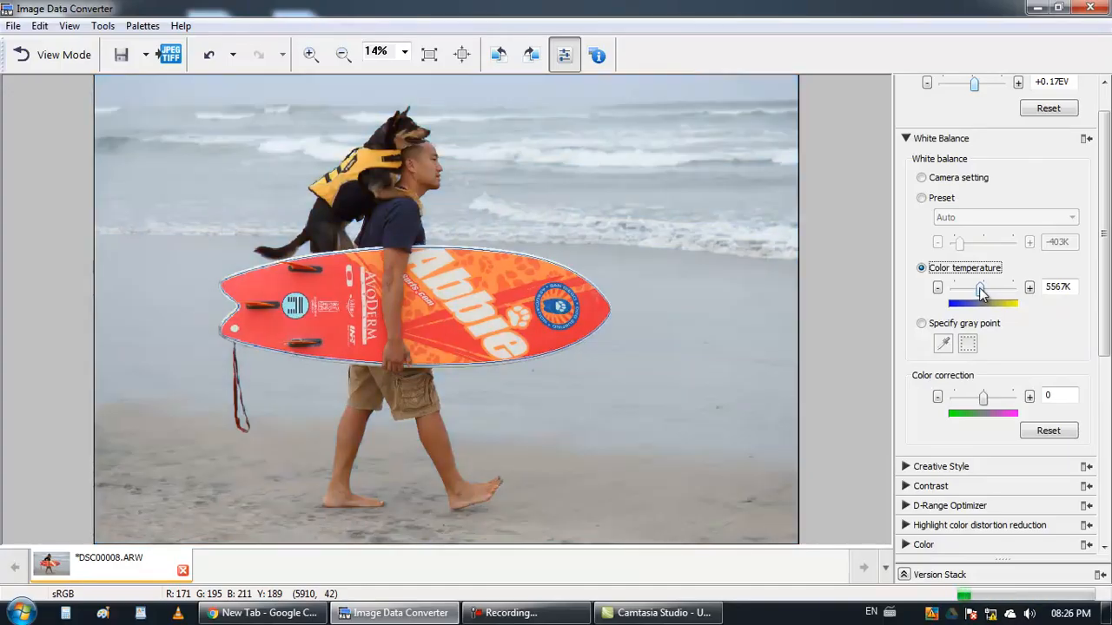
Step: Set colour correction to -17 and return white balance to Camera setting
scroll("down", 3)
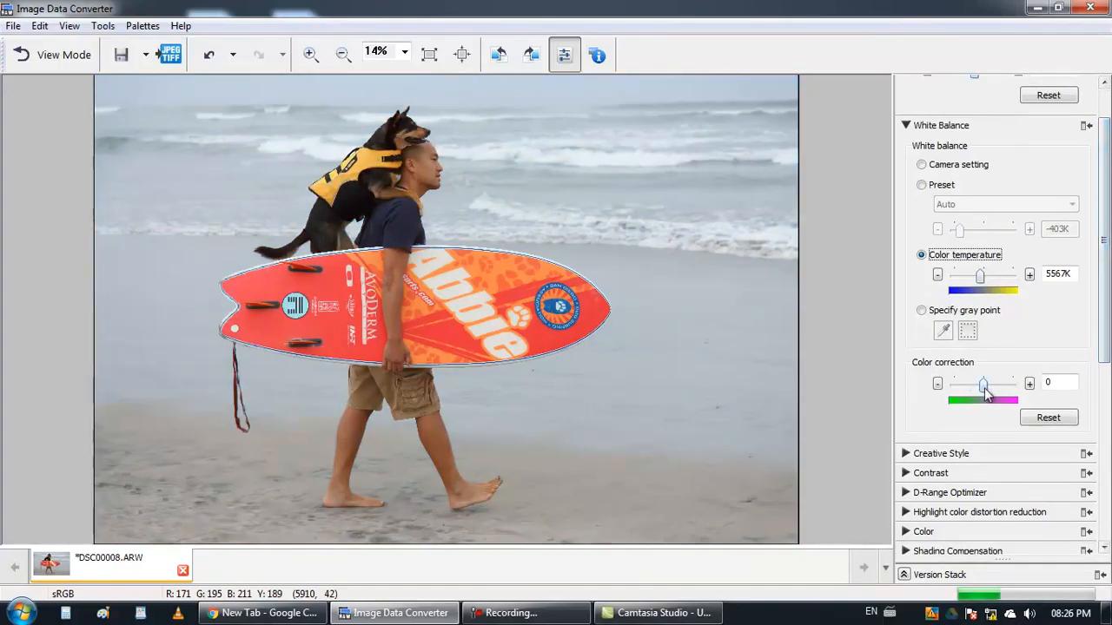
left_click_drag(979, 384, 994, 384)
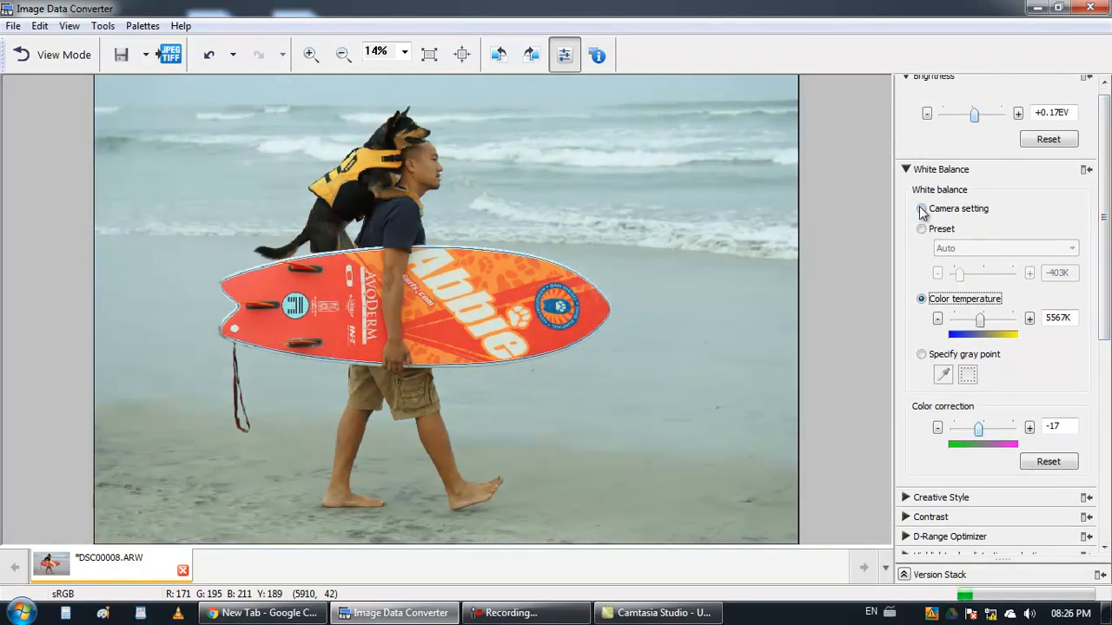
left_click(922, 209)
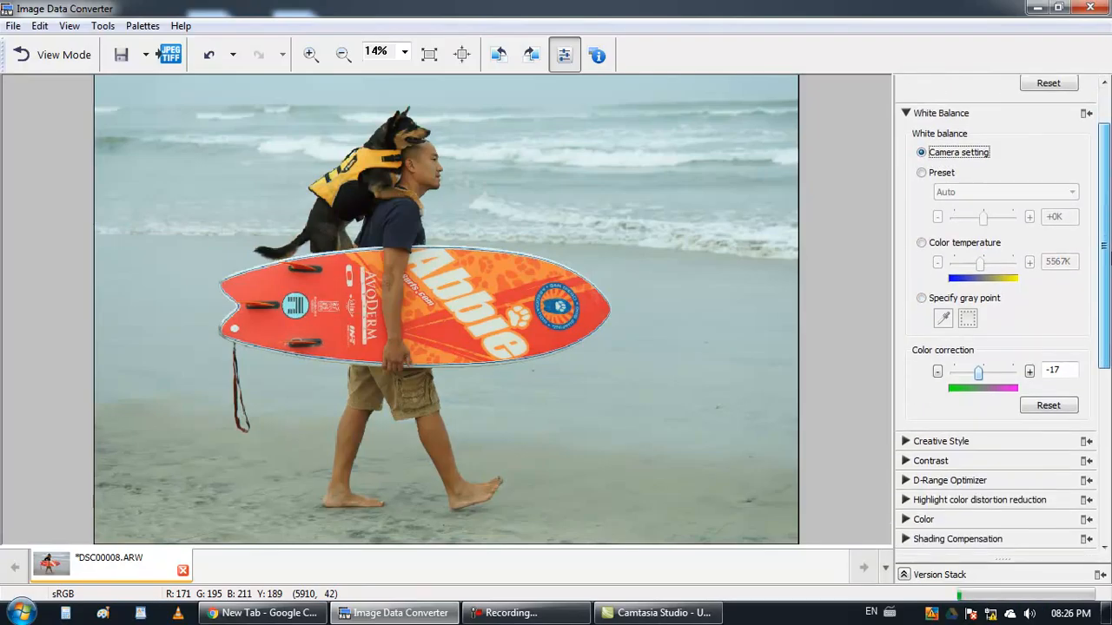
scroll("down", 3)
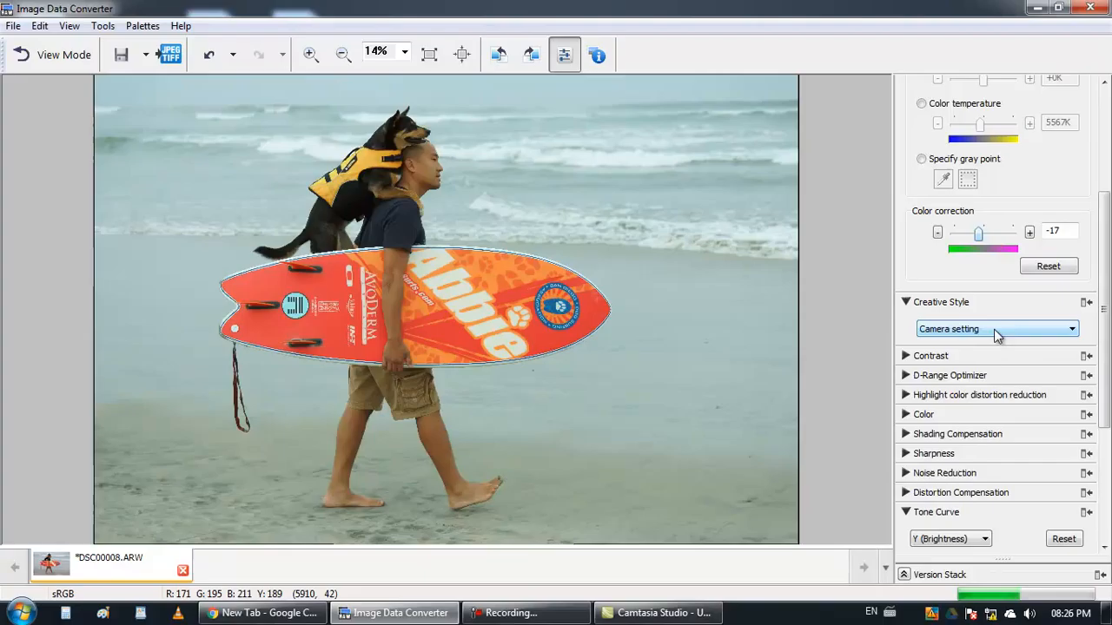
left_click(997, 329)
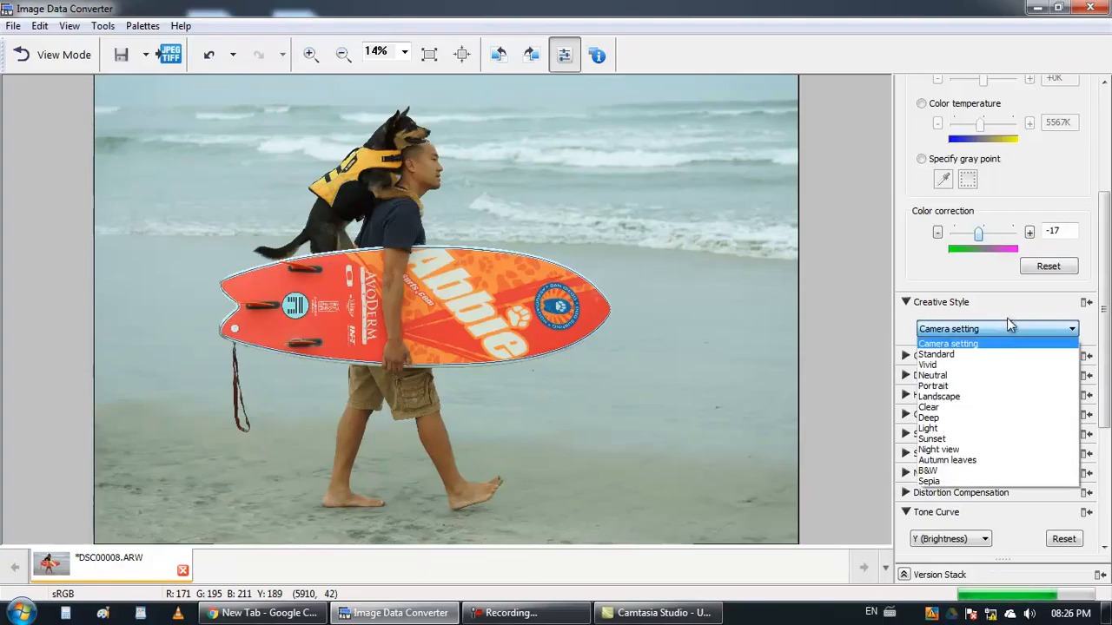
mouse_move(951, 354)
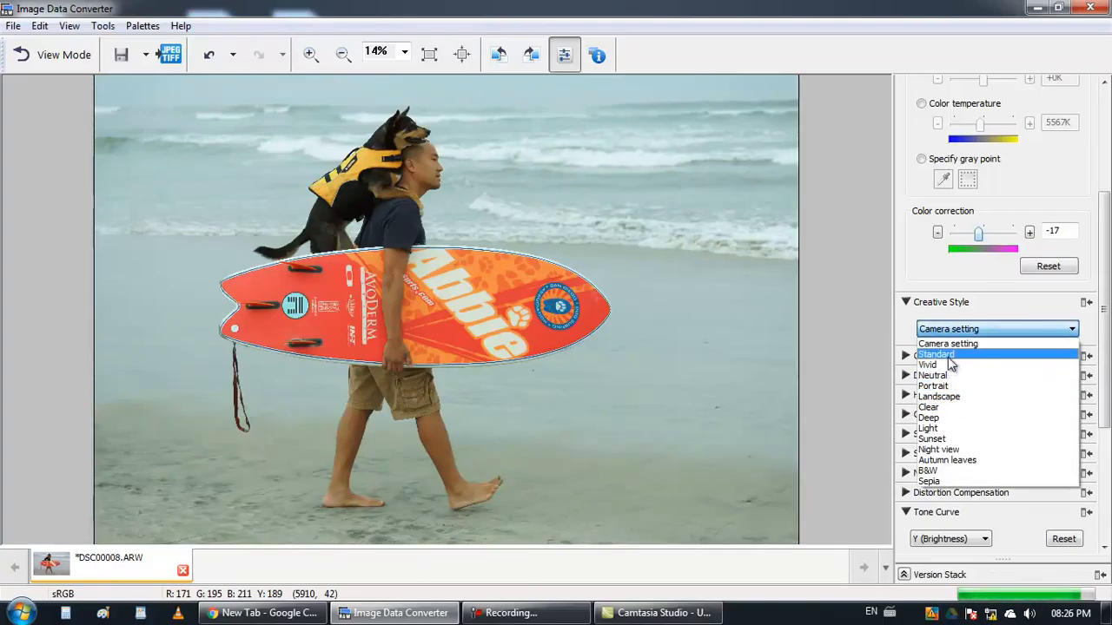
mouse_move(939, 397)
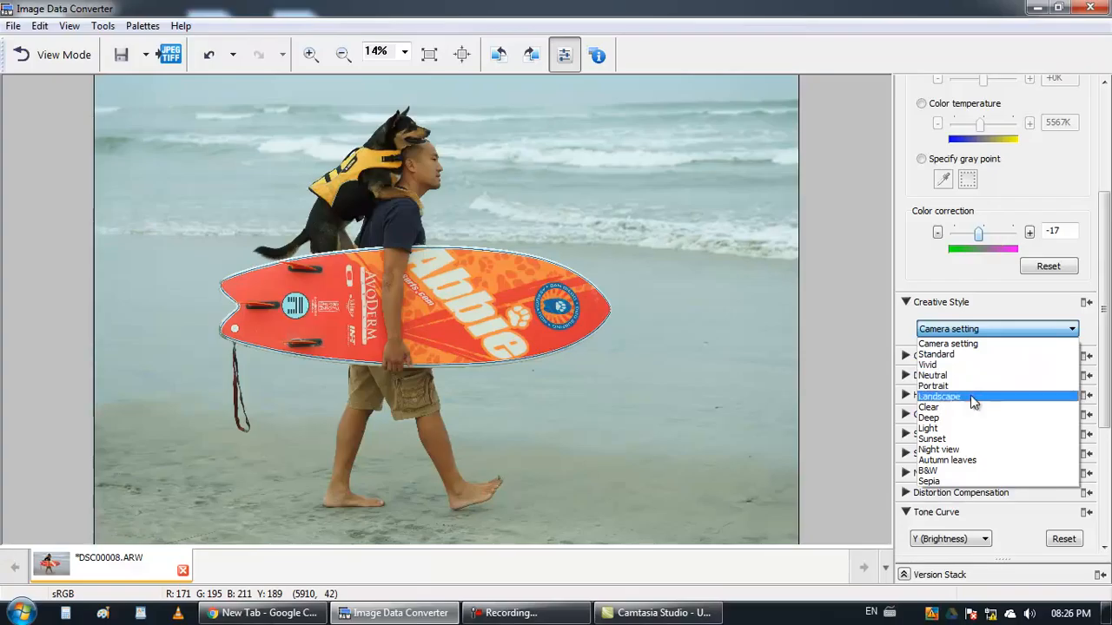
mouse_move(955, 439)
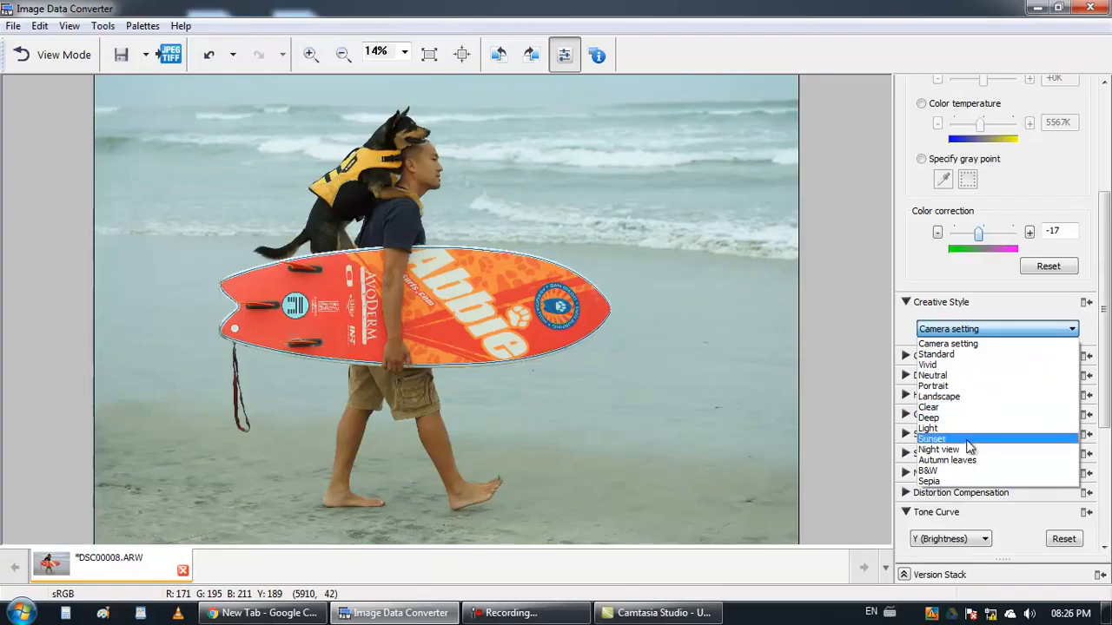
mouse_move(928, 428)
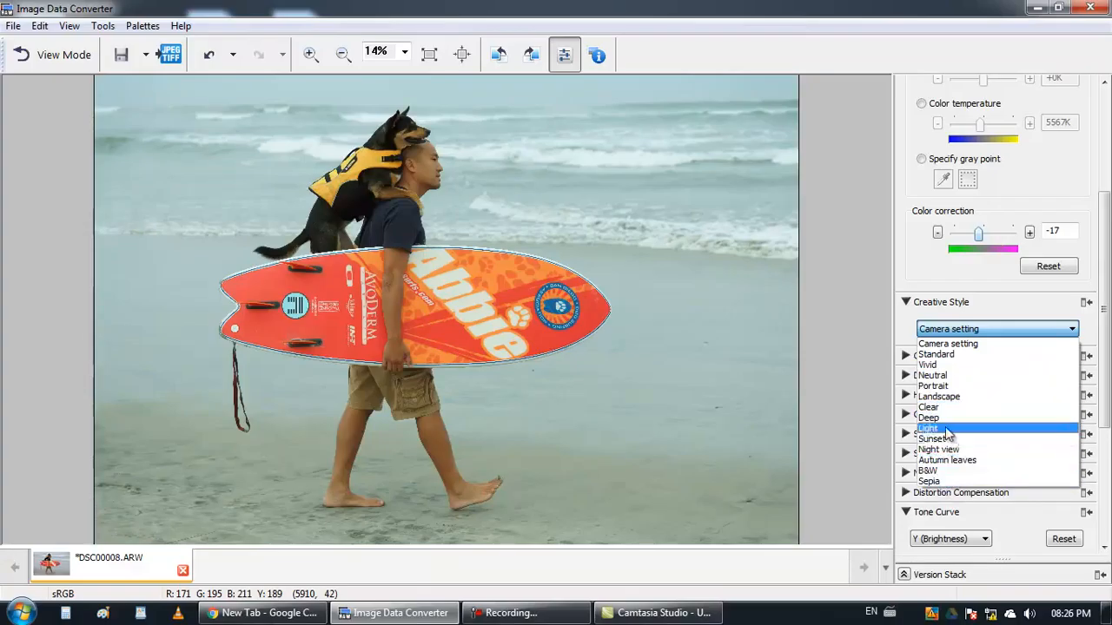
left_click(928, 406)
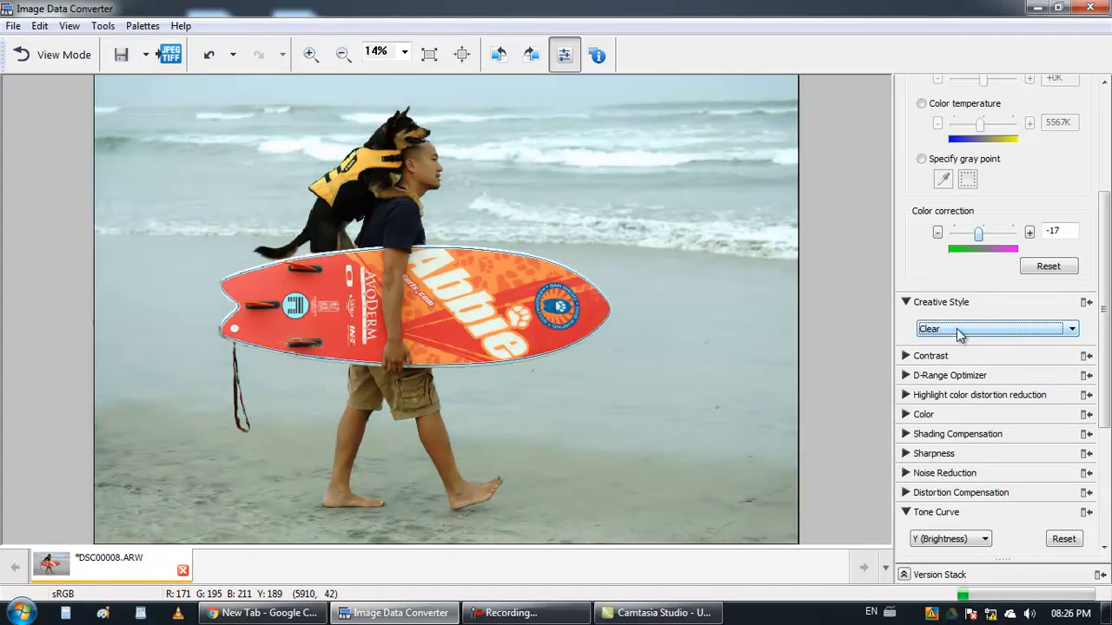
left_click(1071, 328)
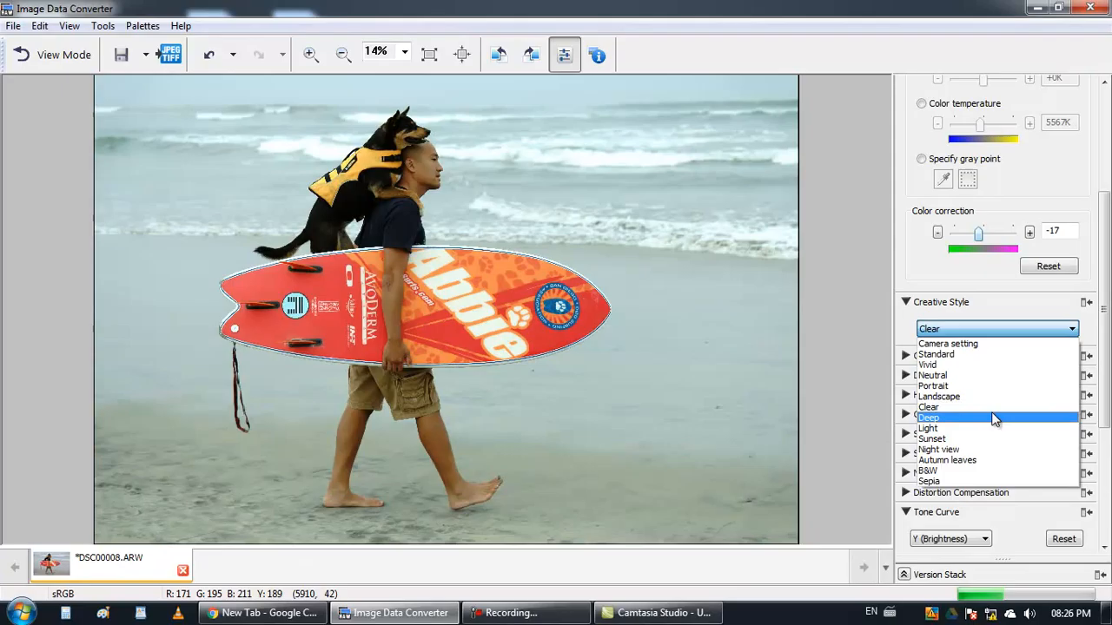
mouse_move(947, 461)
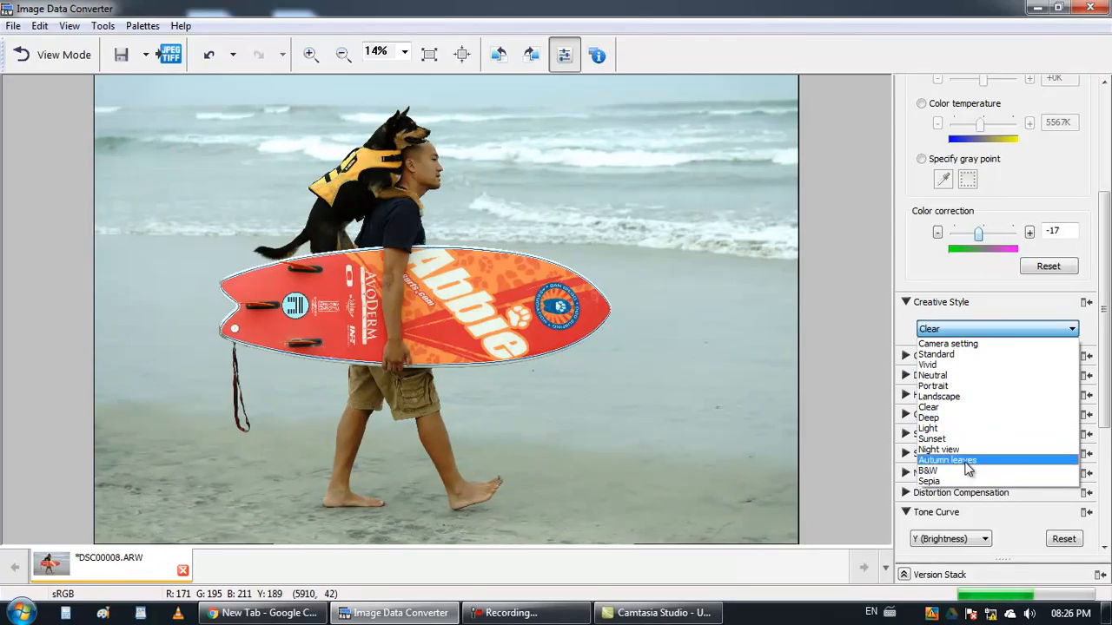
left_click(935, 354)
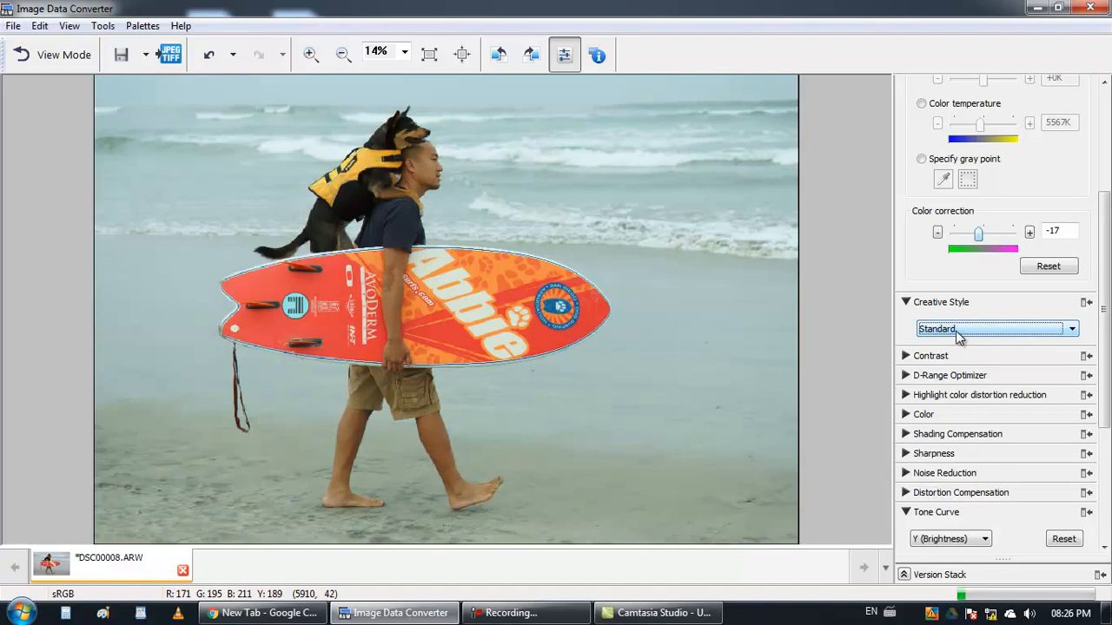
left_click(991, 328)
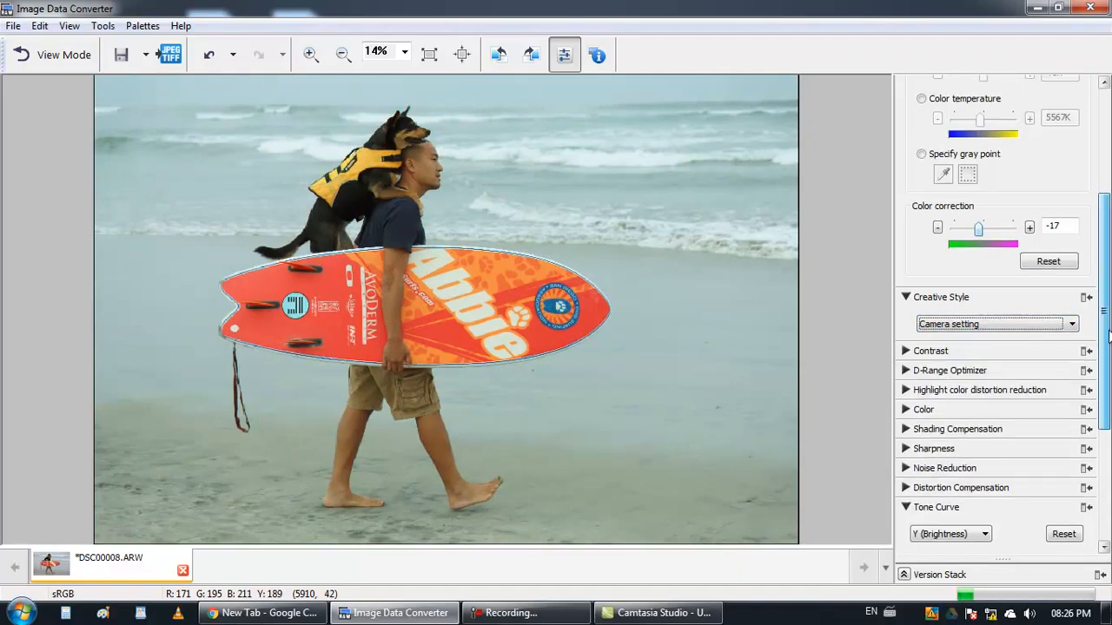
Step: Preview contrast at 100 and -100, then leave it at a slight +3
left_click(931, 350)
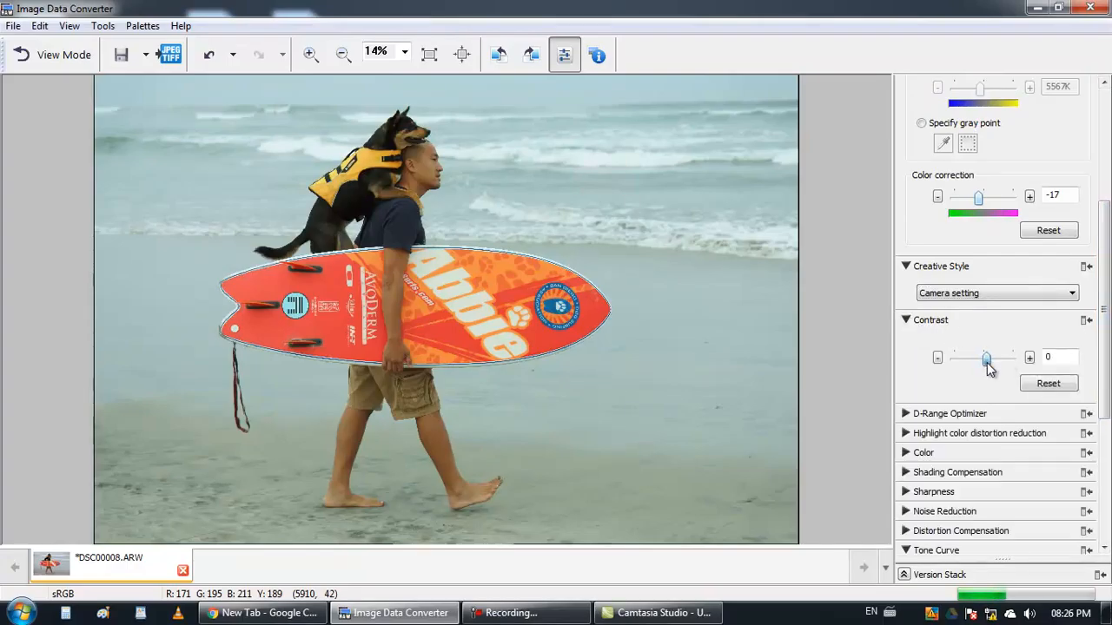
left_click_drag(986, 358, 1012, 358)
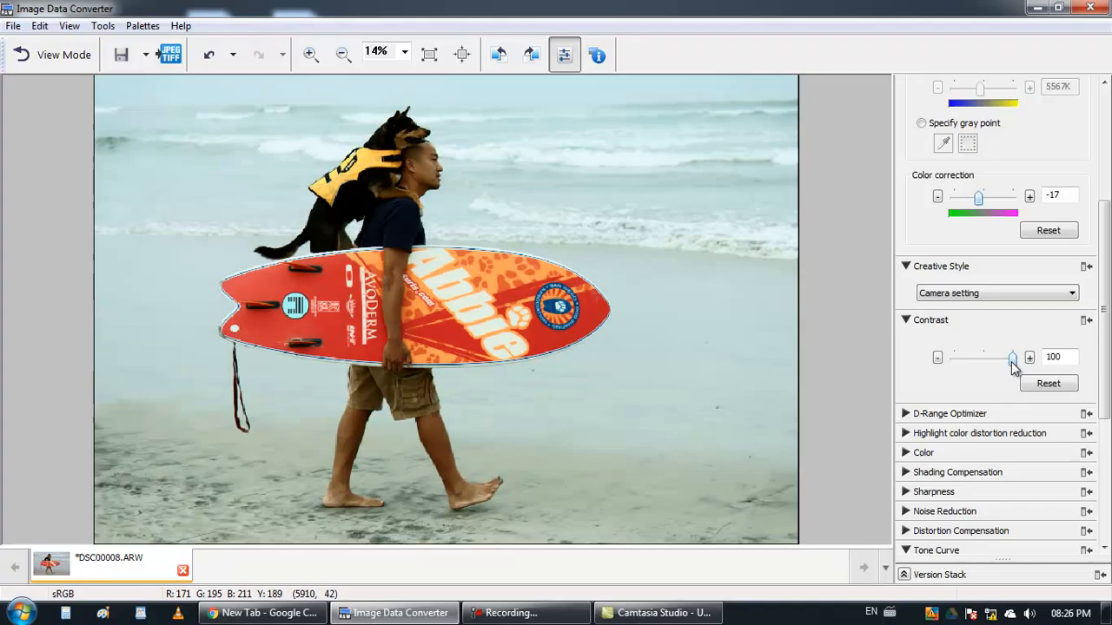
left_click_drag(1012, 357, 953, 357)
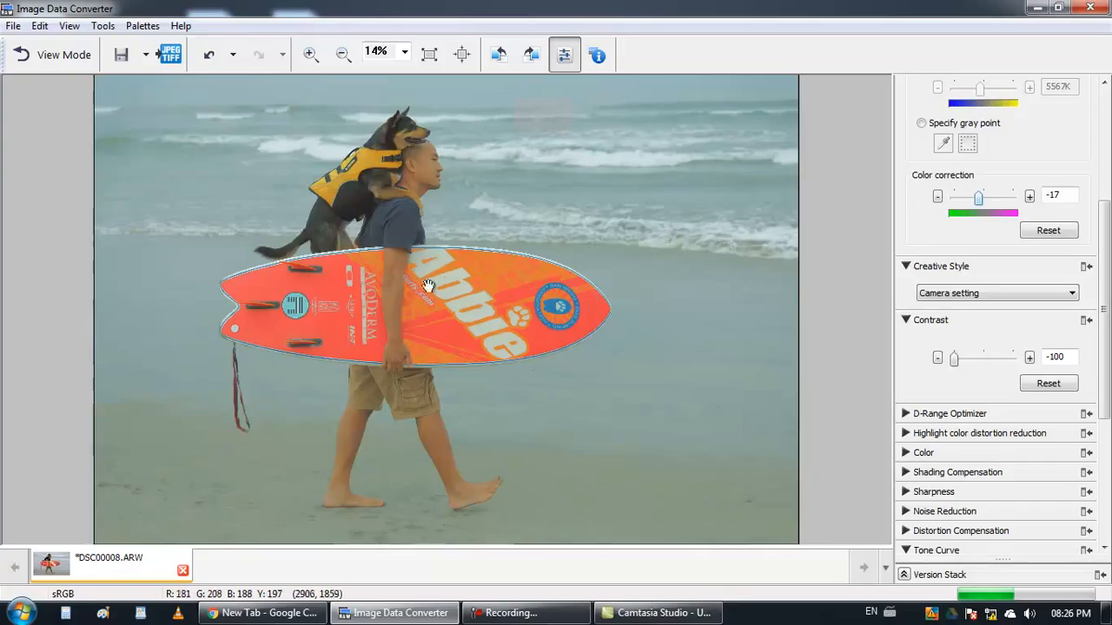
mouse_move(391, 320)
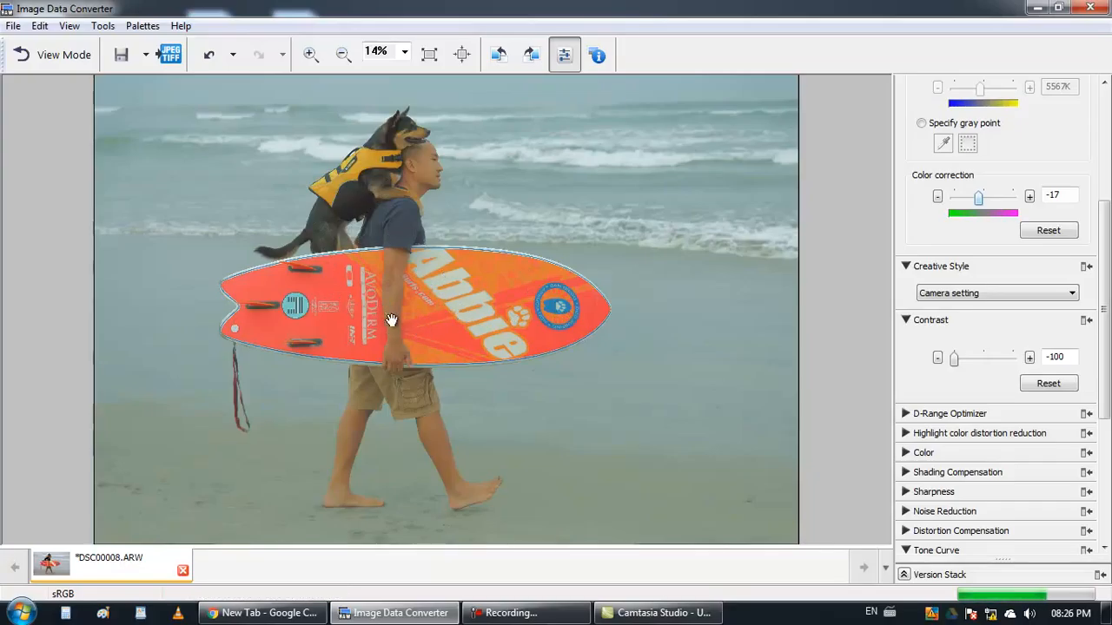
mouse_move(345, 315)
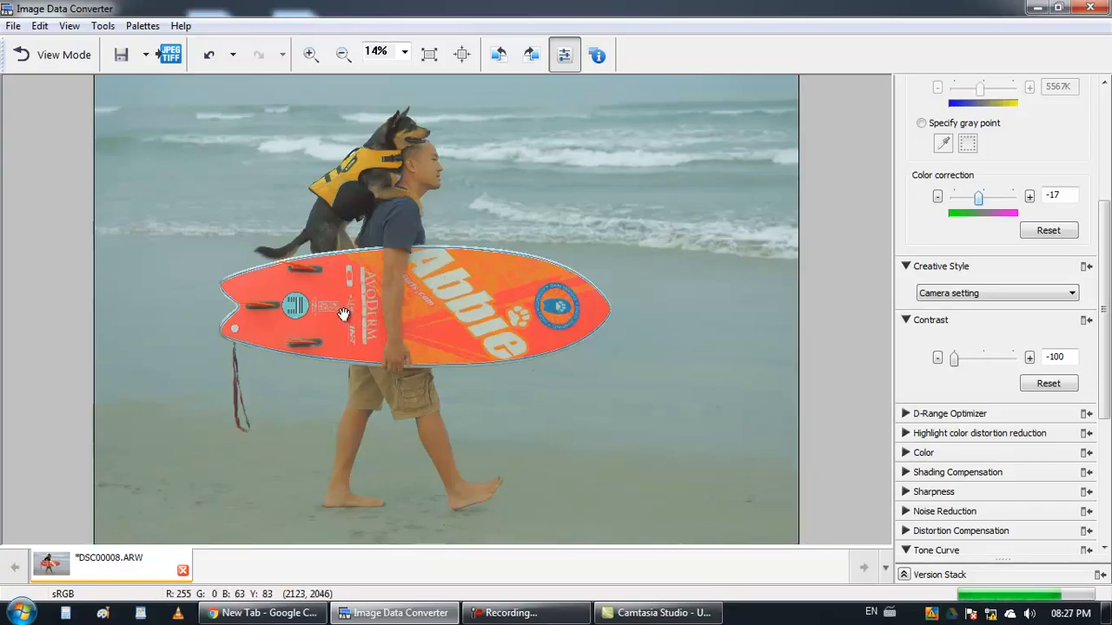
mouse_move(875, 363)
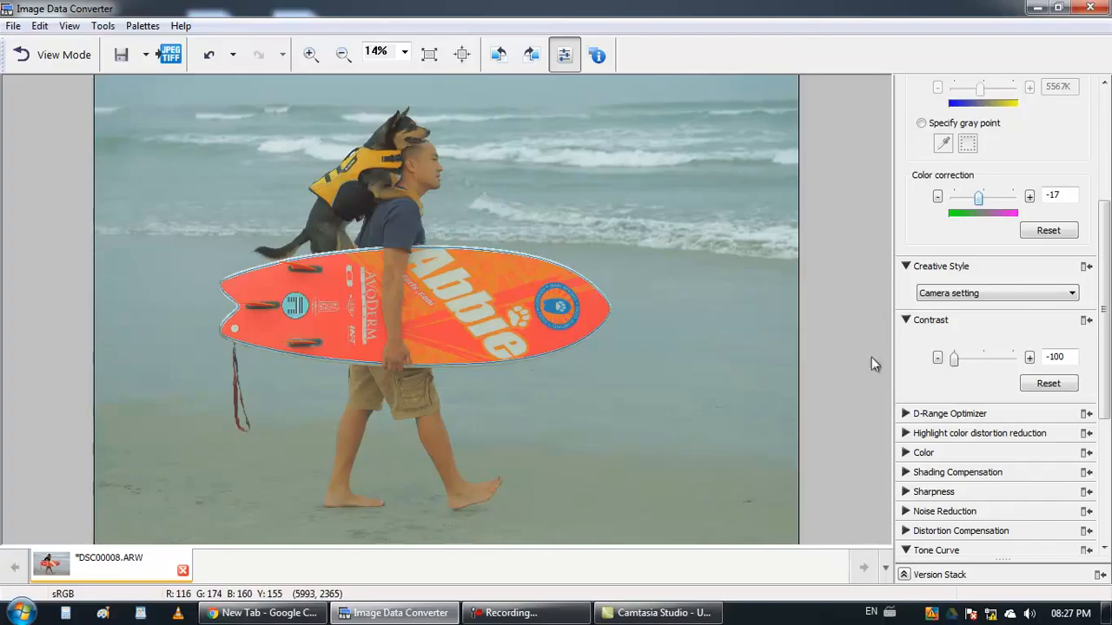
mouse_move(956, 360)
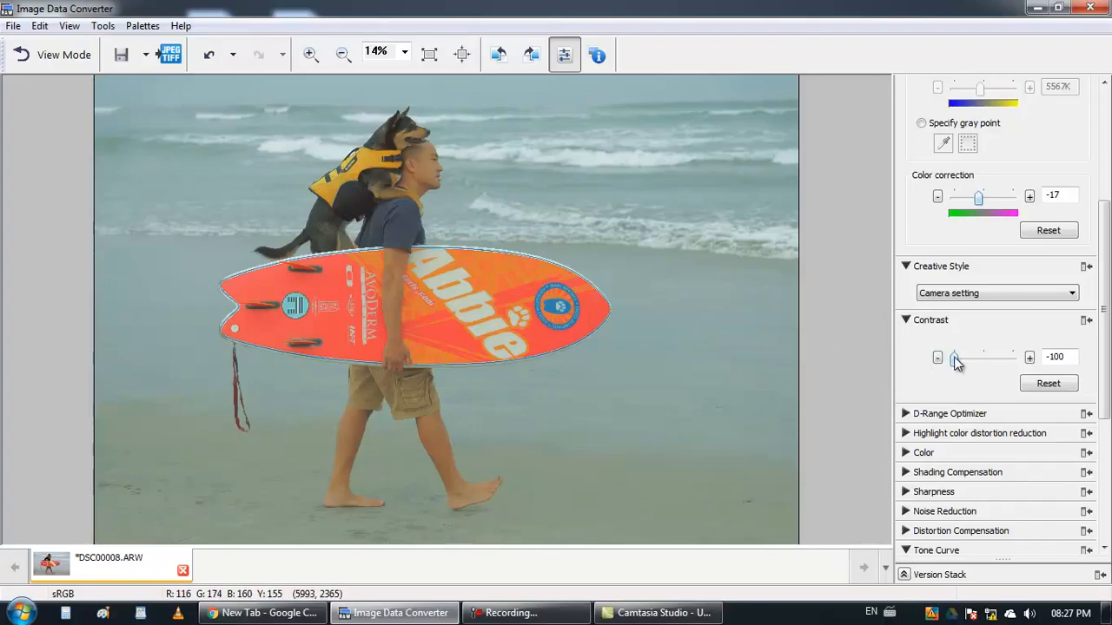
left_click_drag(954, 358, 970, 358)
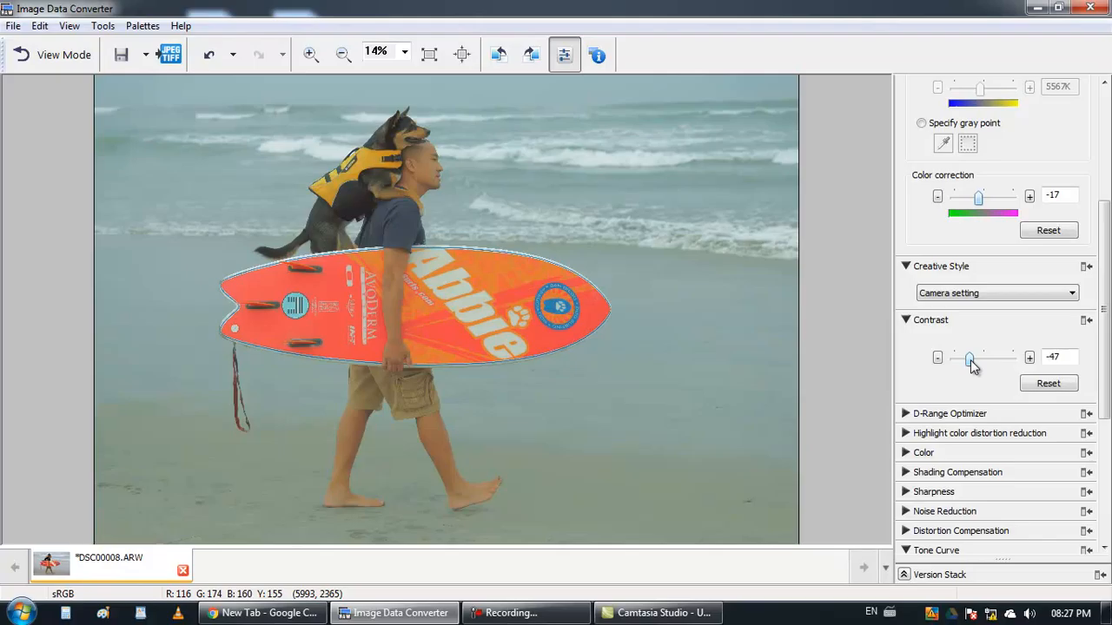
left_click_drag(970, 357, 983, 357)
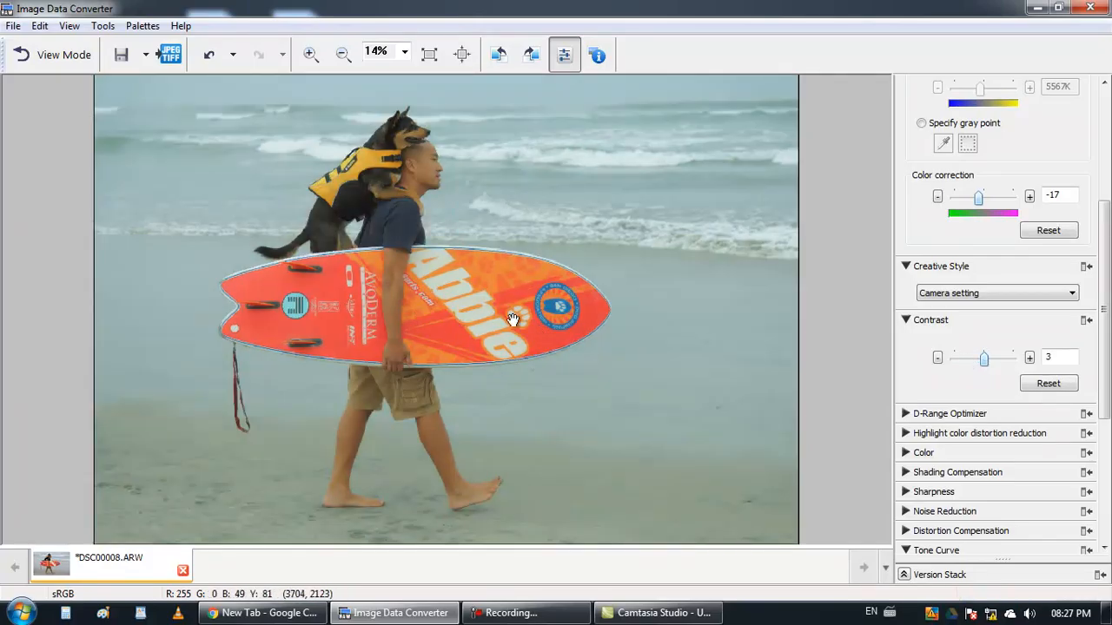
scroll("down", 3)
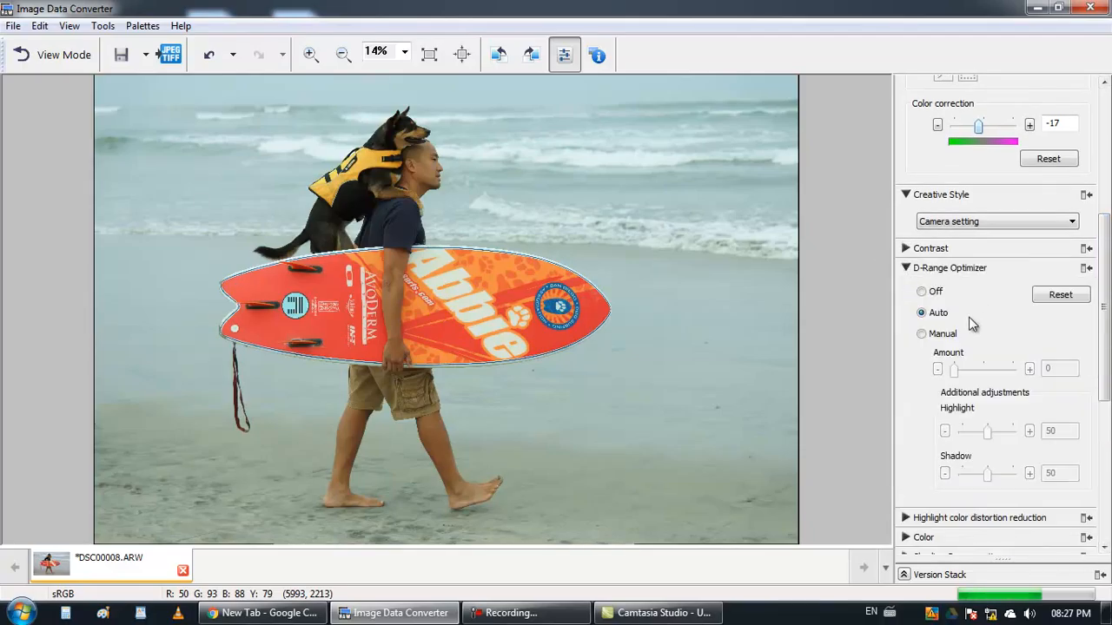
Step: Switch D-Range Optimizer from Off to Manual and push its amount to maximum
scroll("down", 3)
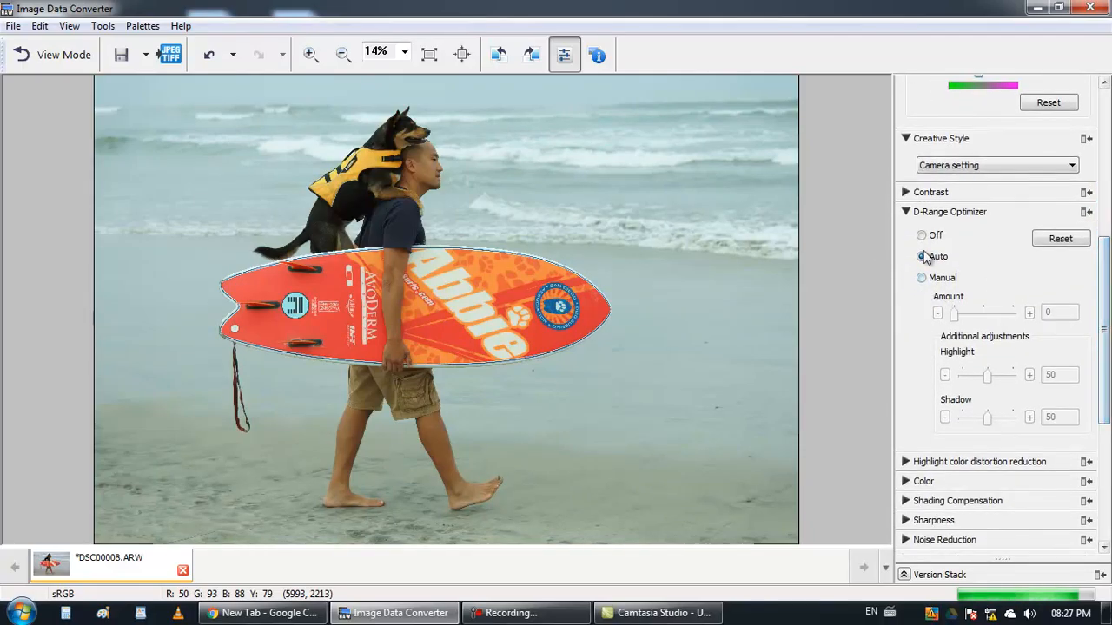
left_click(922, 235)
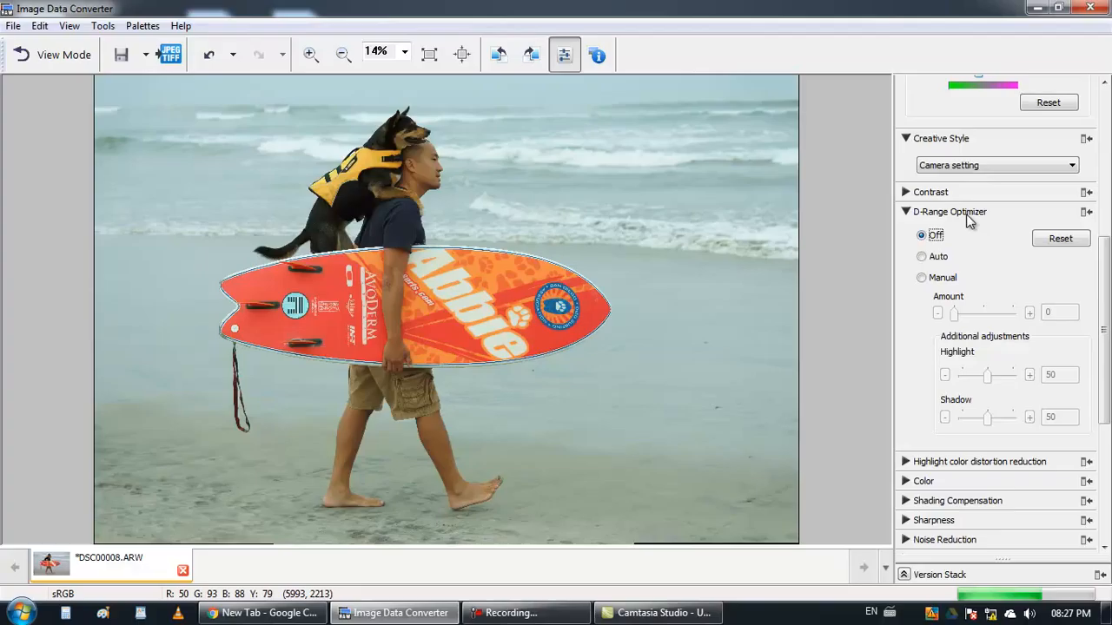
mouse_move(923, 217)
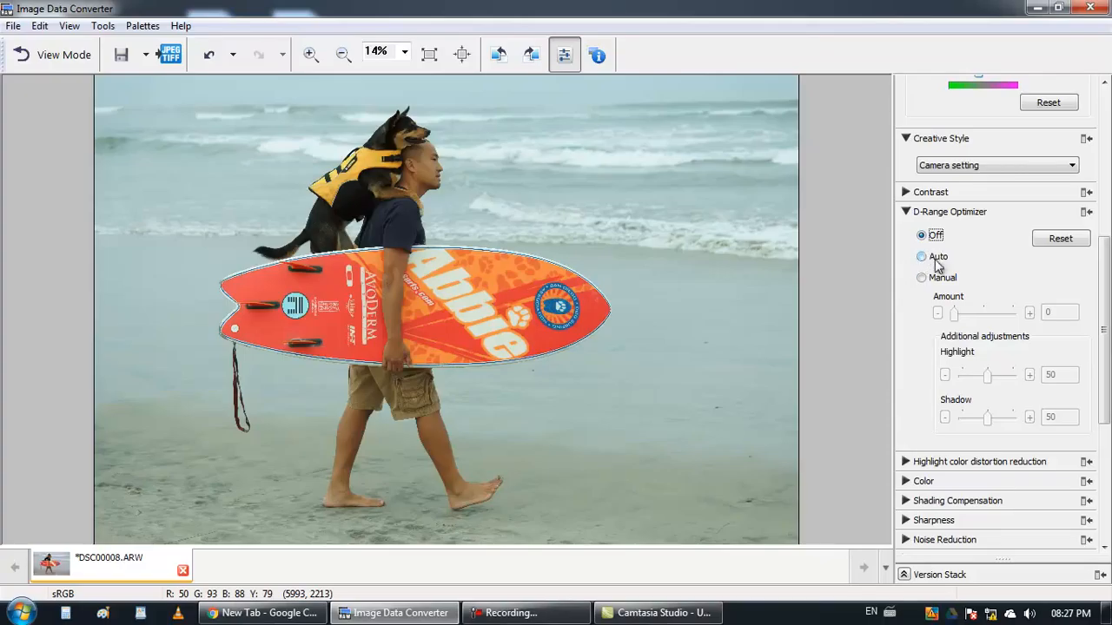
left_click(922, 277)
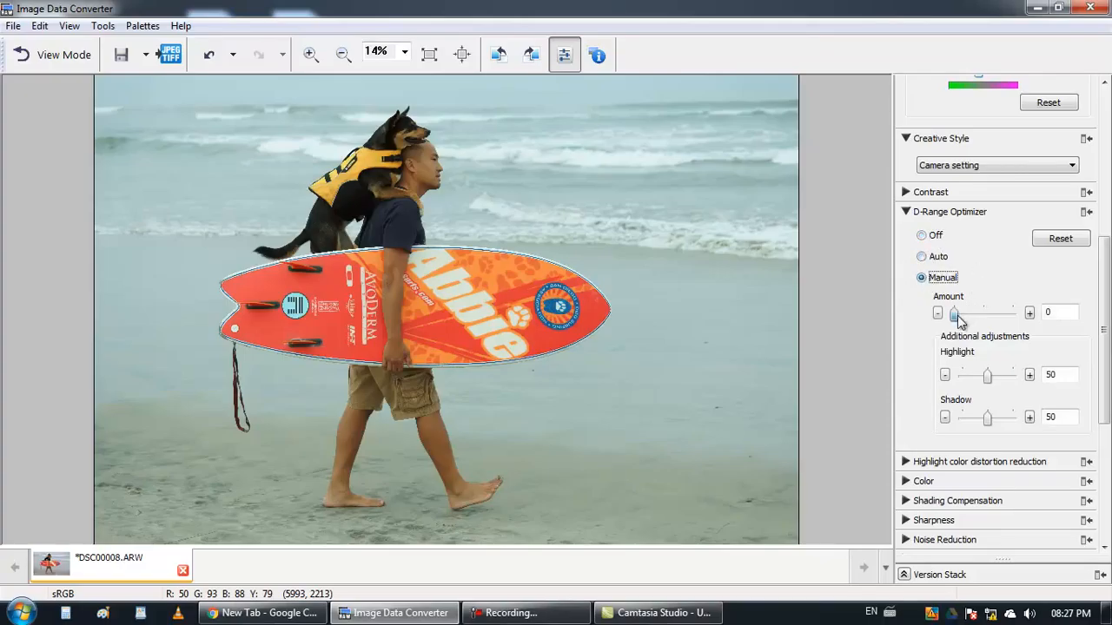
left_click_drag(954, 313, 984, 313)
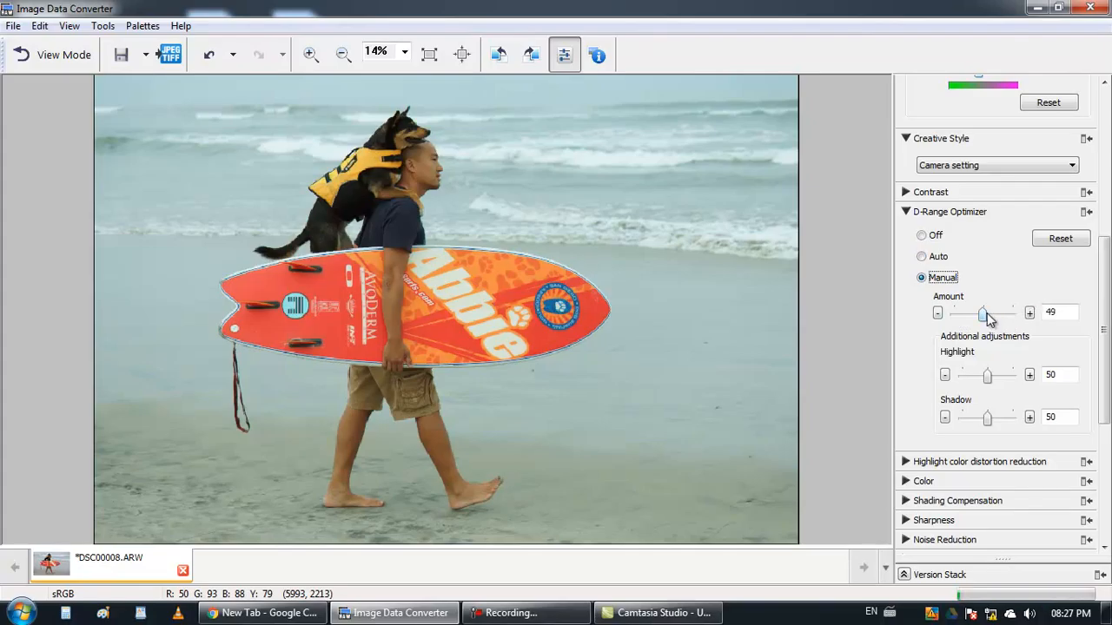
left_click_drag(980, 313, 1012, 313)
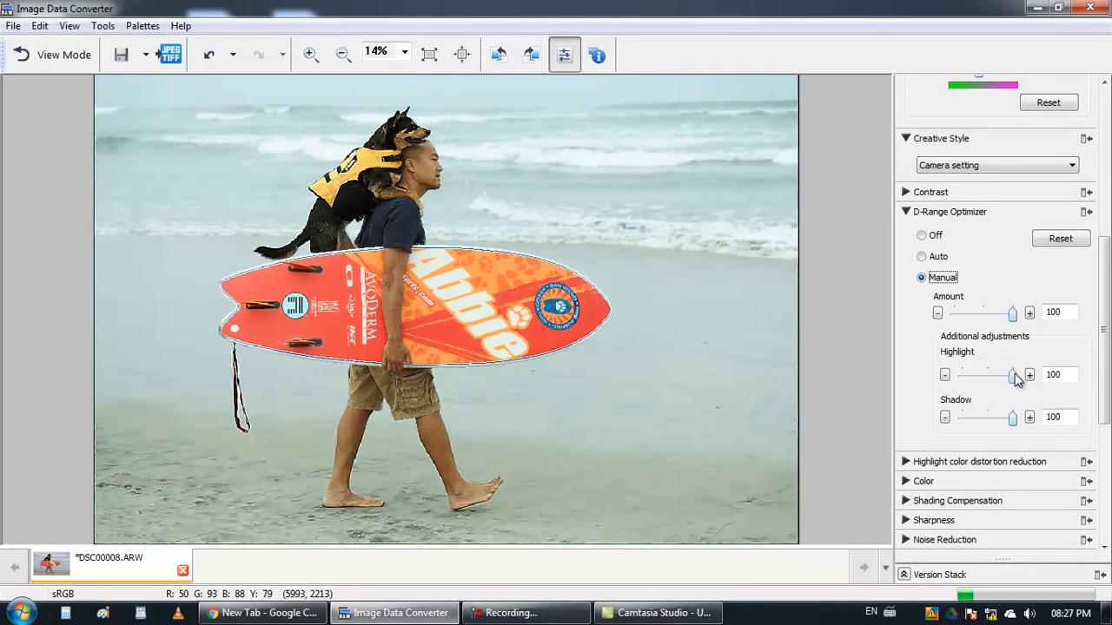
Step: Lower the highlight and shadow adjustments to zero, then turn D-Range Optimizer off
left_click_drag(1012, 374, 986, 375)
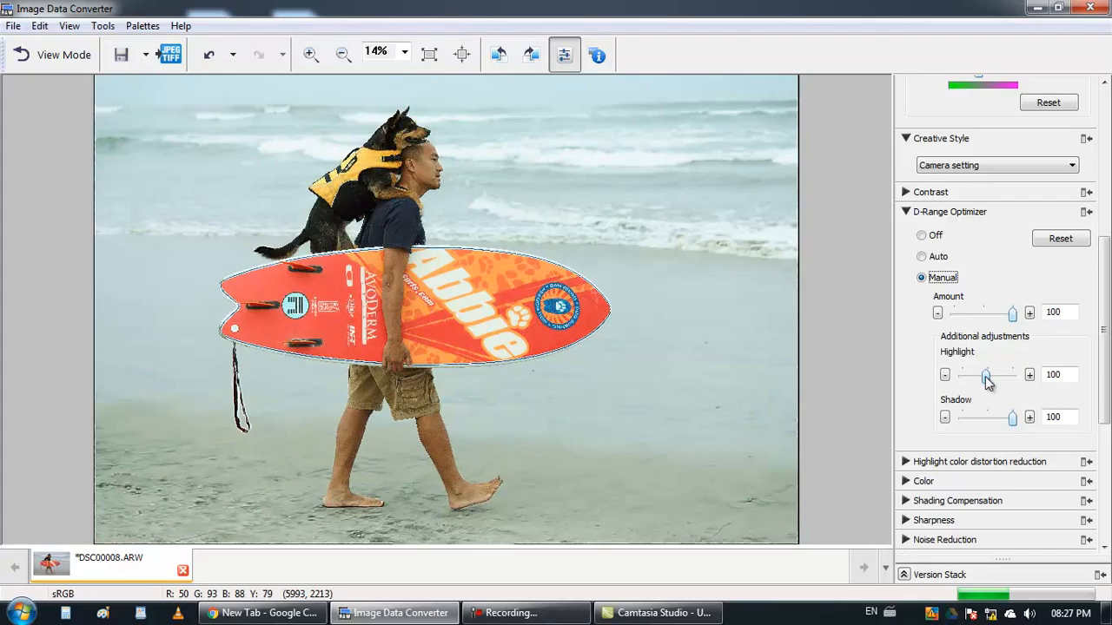
left_click_drag(1010, 375, 961, 374)
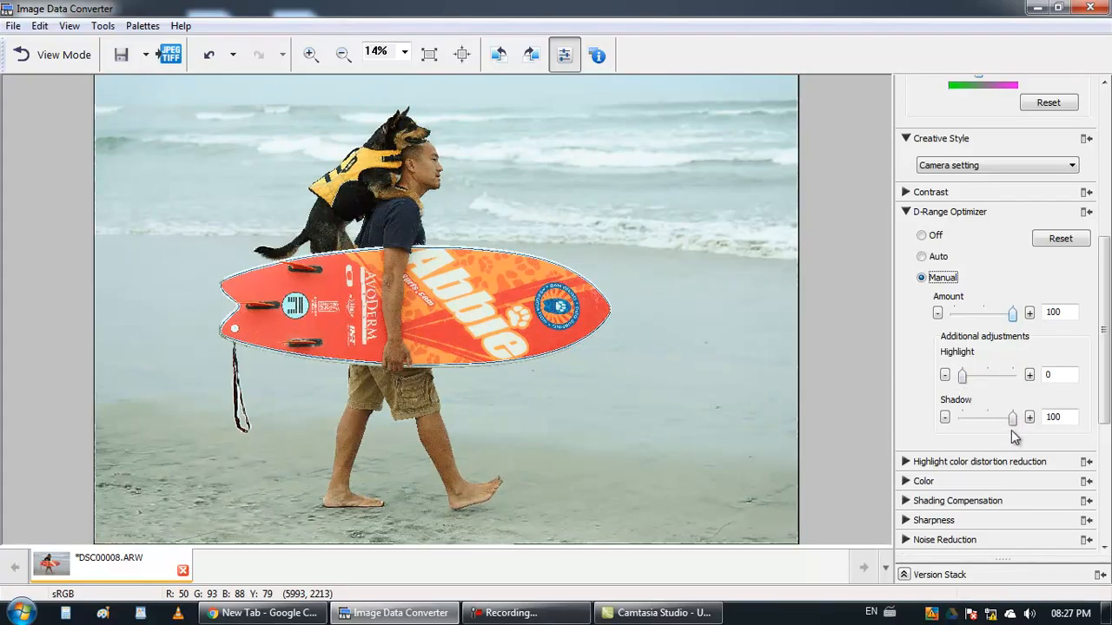
left_click_drag(1012, 418, 961, 418)
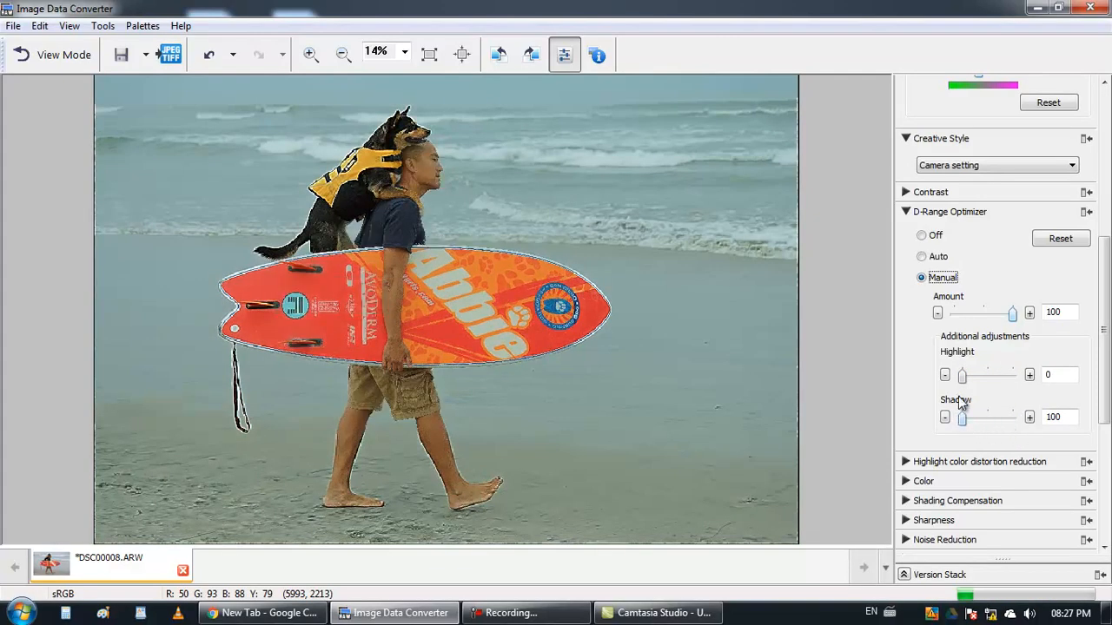
left_click(945, 417)
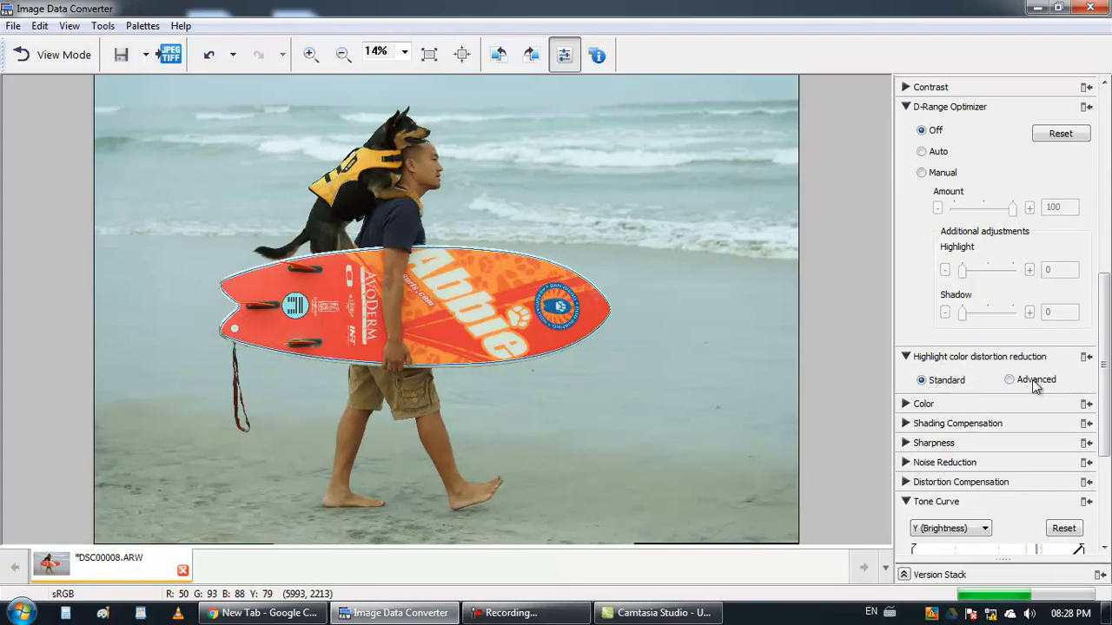
Step: Set highlight colour distortion reduction to Advanced and reveal the Color adjustments
left_click(1008, 380)
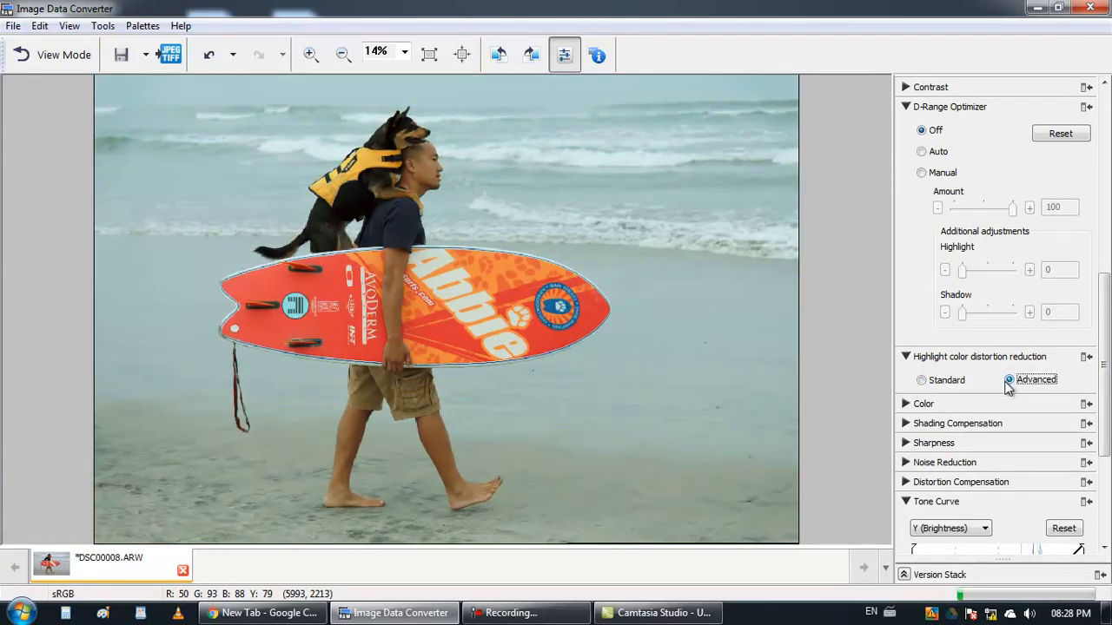
scroll("down", 3)
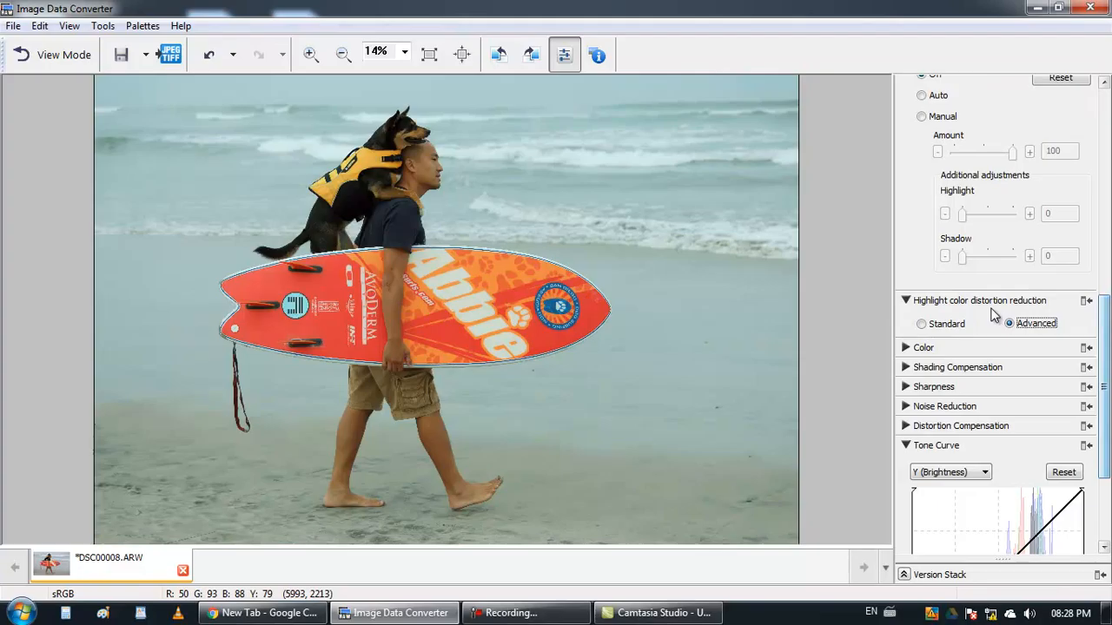
left_click(924, 347)
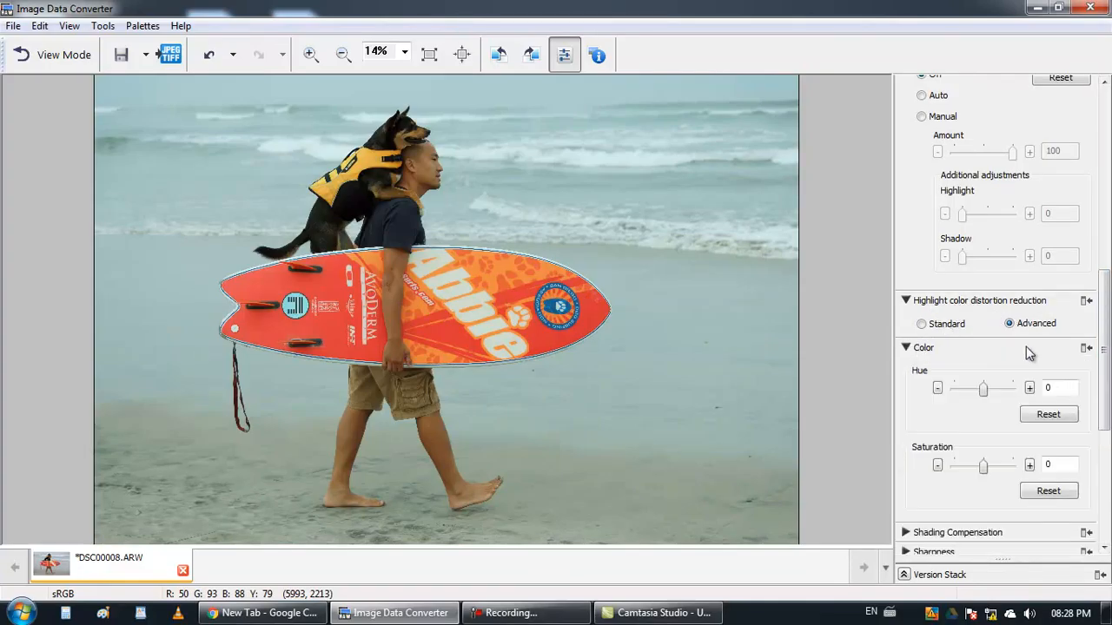
scroll("down", 3)
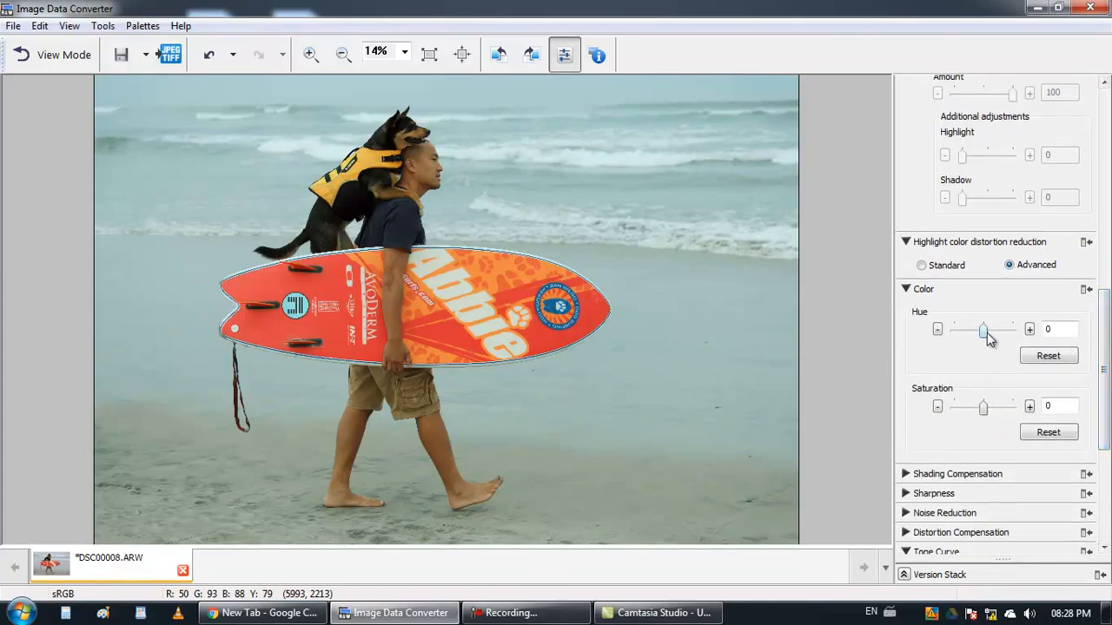
Step: After trying stronger values, leave hue at 6 and saturation at 3
left_click_drag(961, 329, 976, 329)
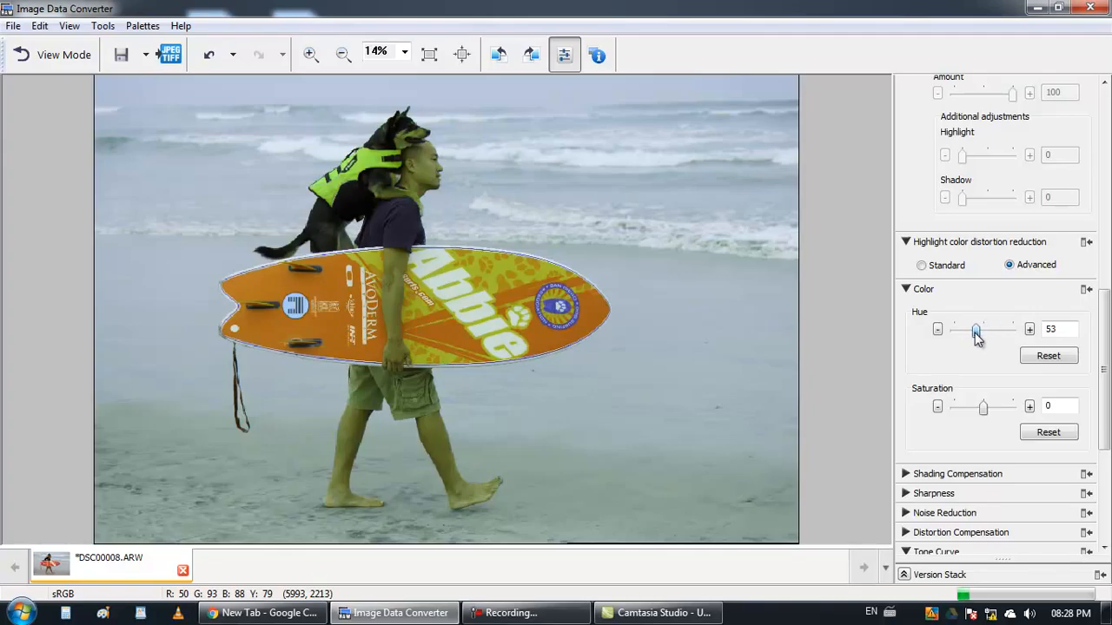
left_click_drag(975, 328, 984, 329)
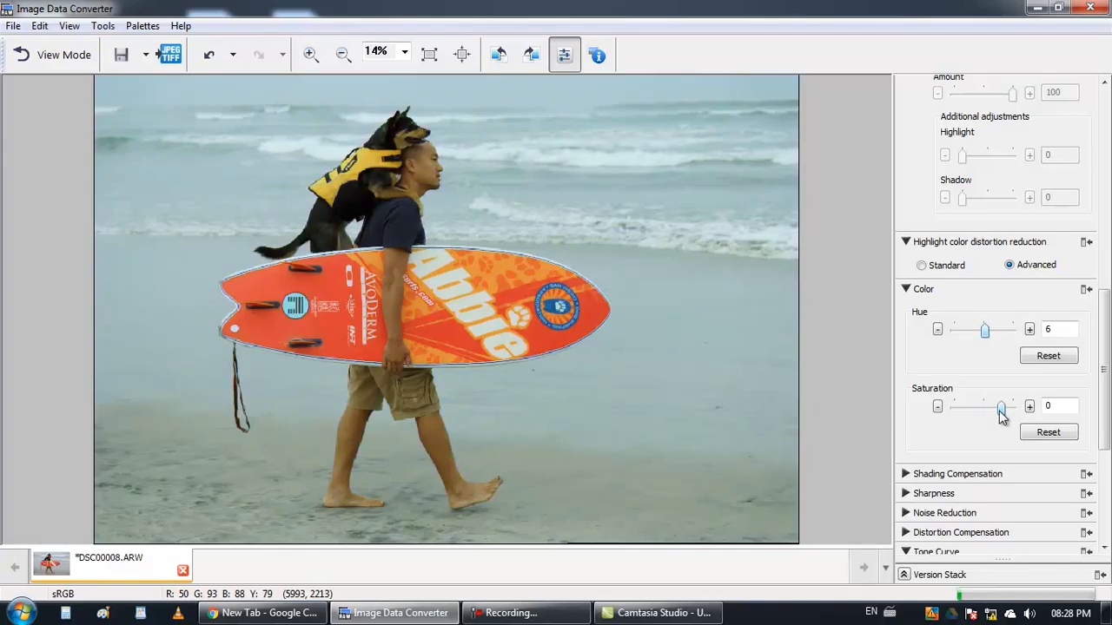
left_click_drag(1001, 406, 967, 407)
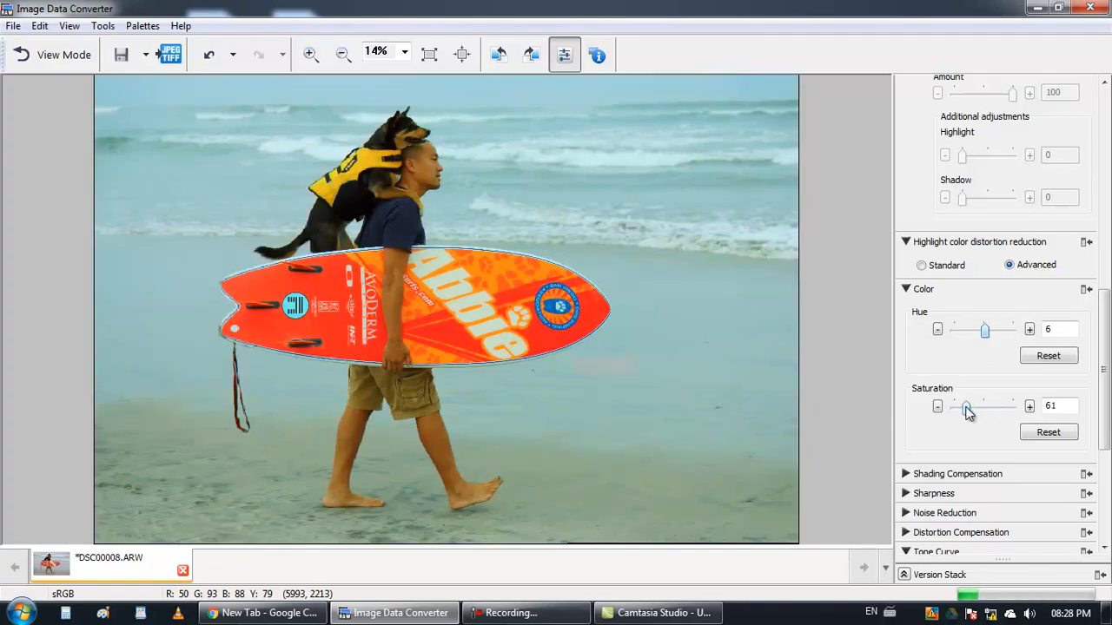
left_click_drag(968, 407, 984, 407)
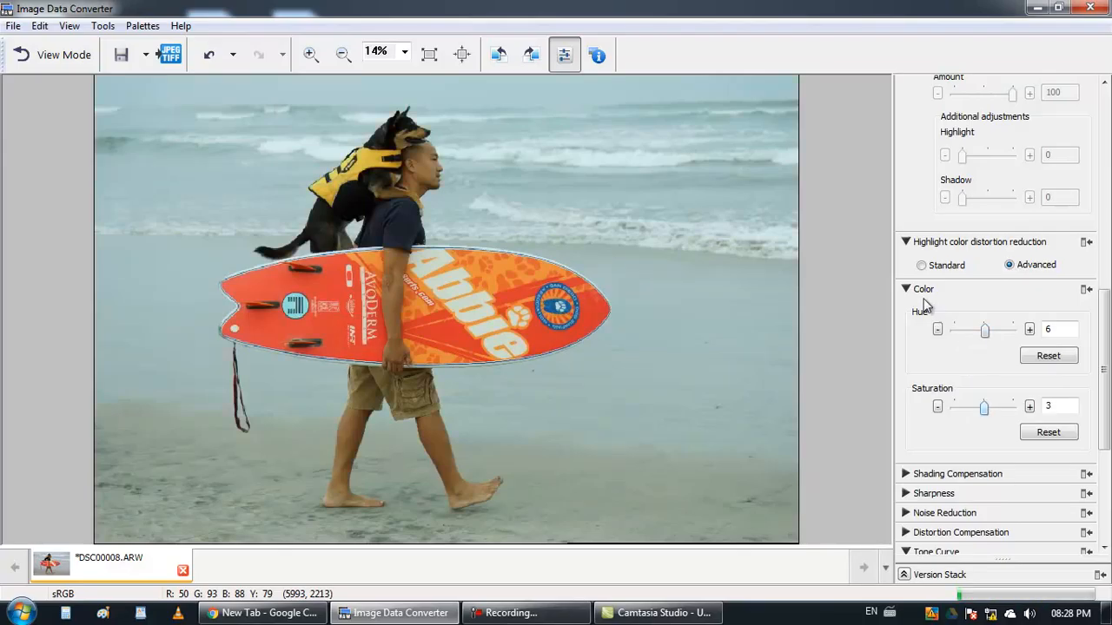
Step: Glance at the shading compensation settings, hide them, and show the sharpness adjustments
left_click(957, 308)
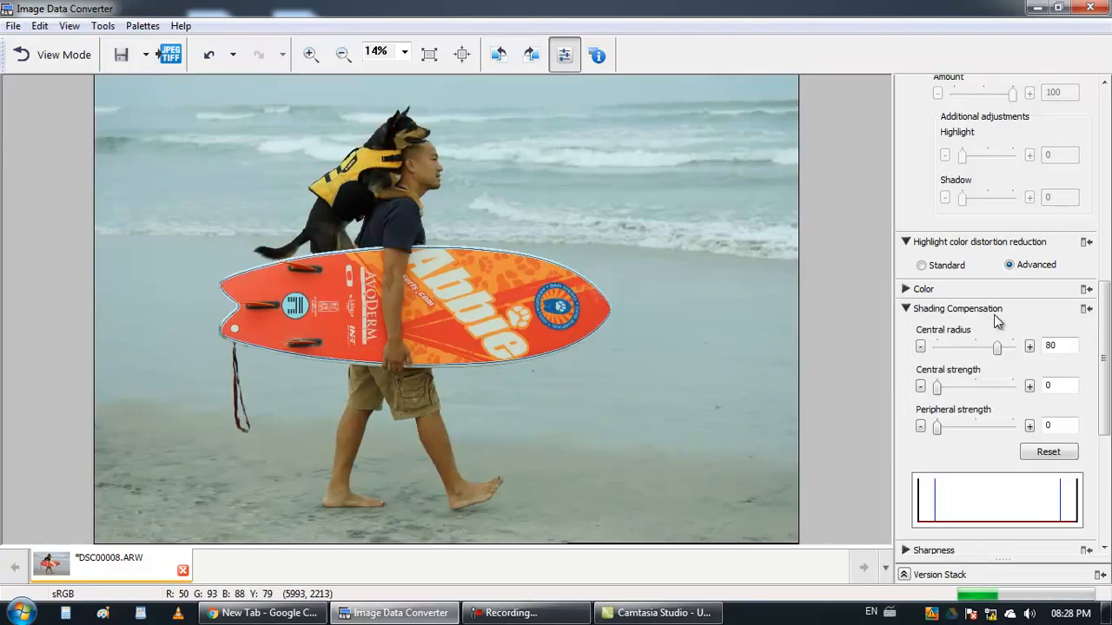
scroll("down", 3)
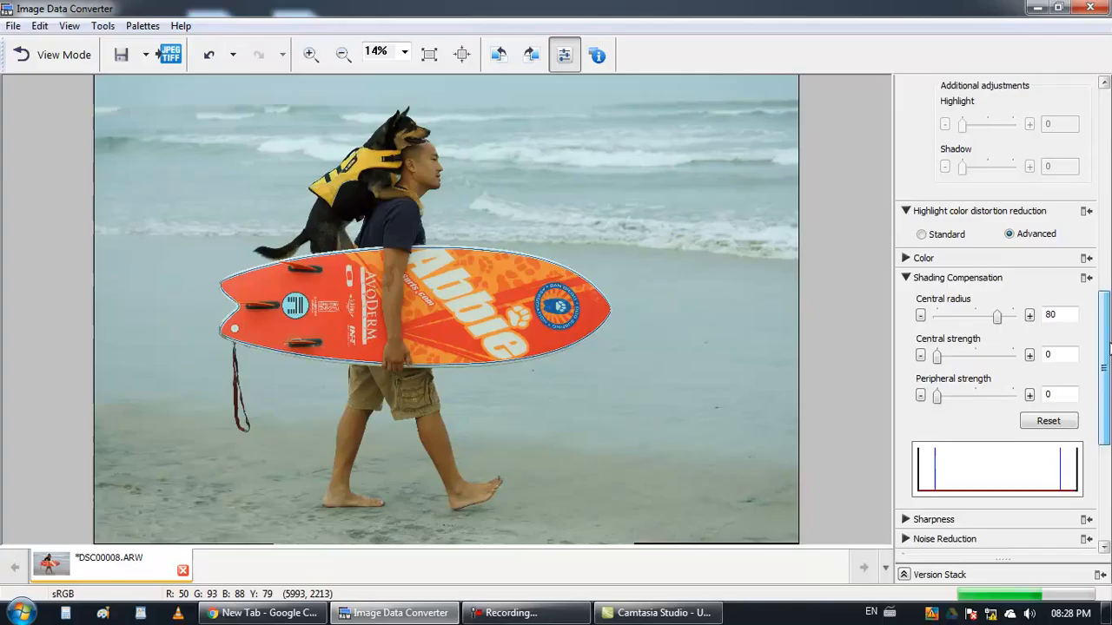
scroll("down", 3)
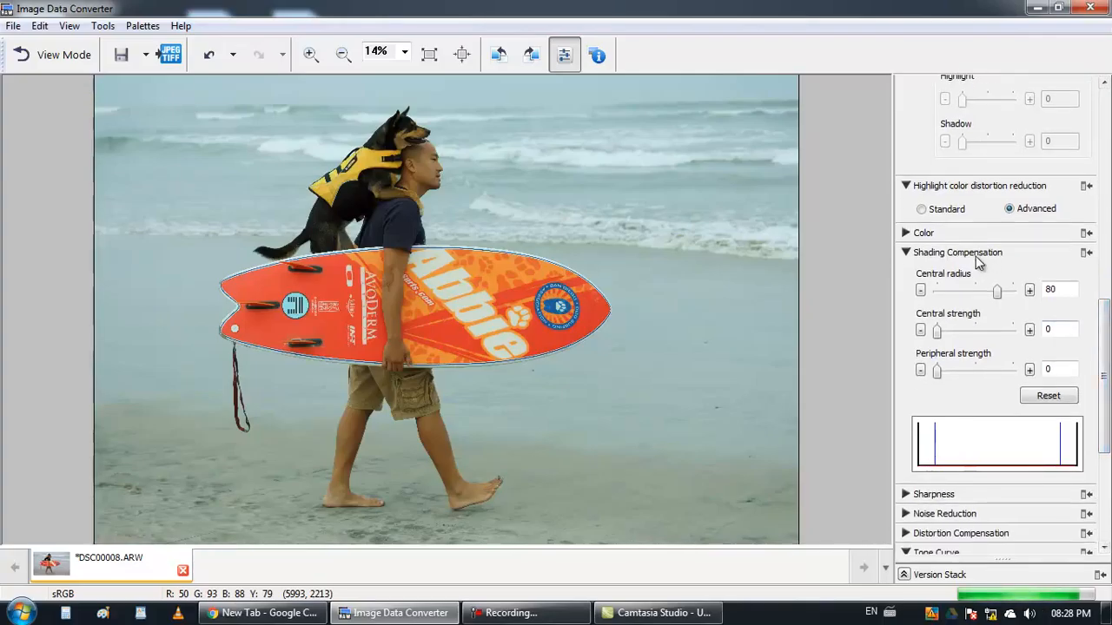
left_click(905, 252)
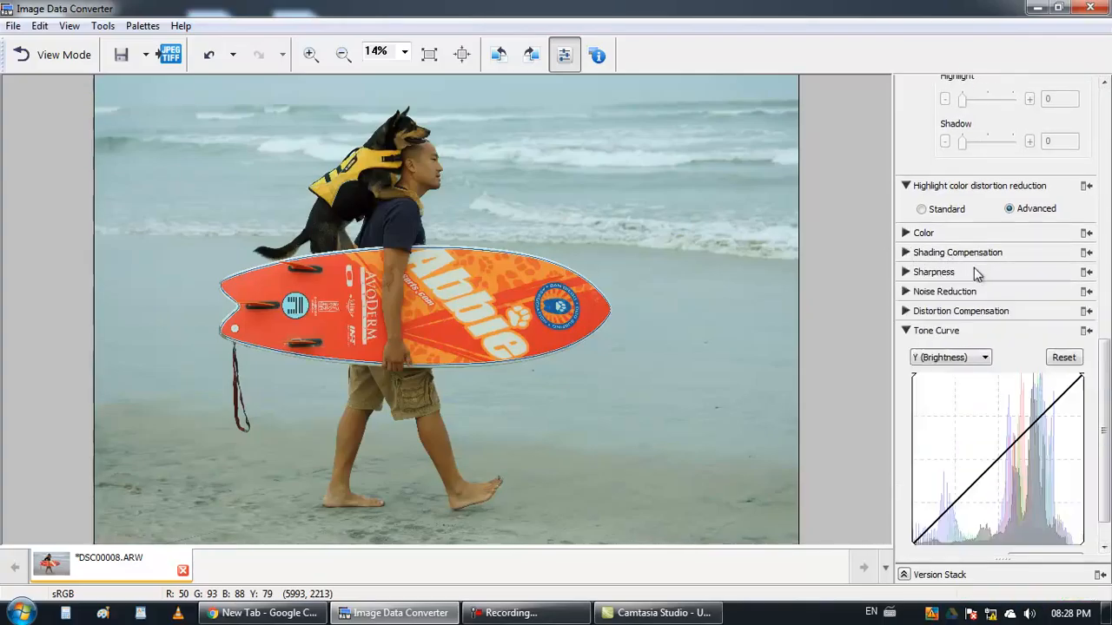
mouse_move(913, 272)
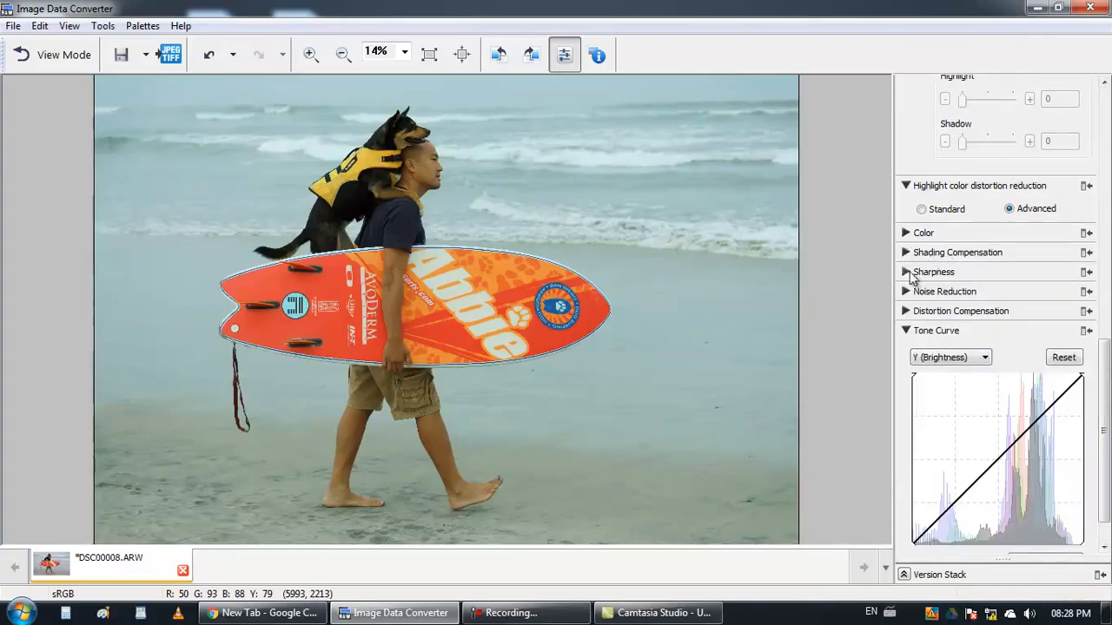
left_click(934, 272)
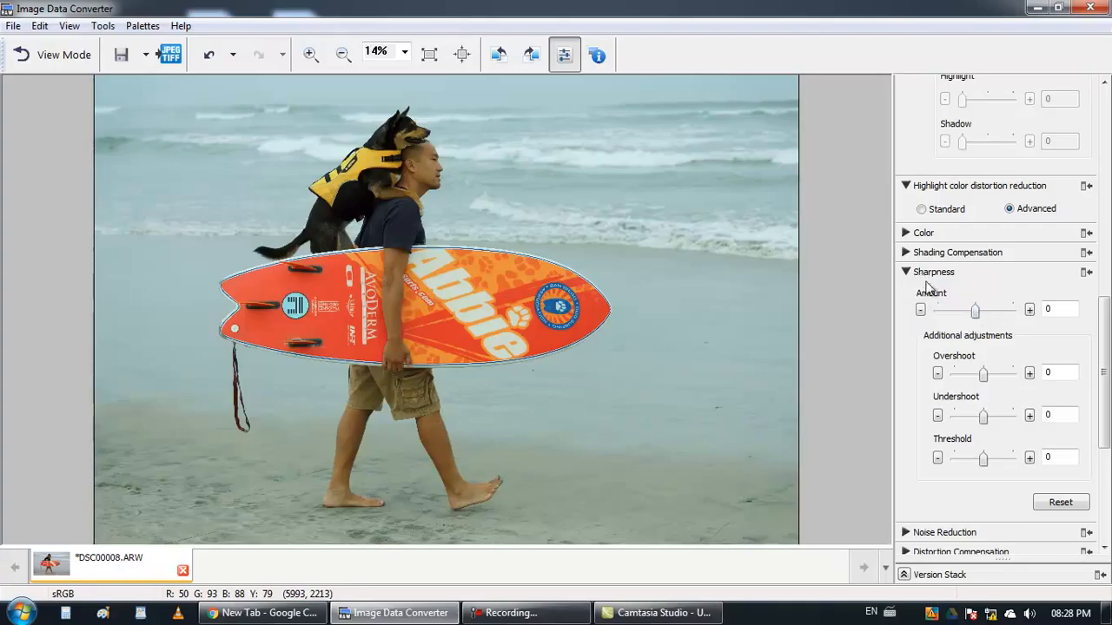
mouse_move(982, 421)
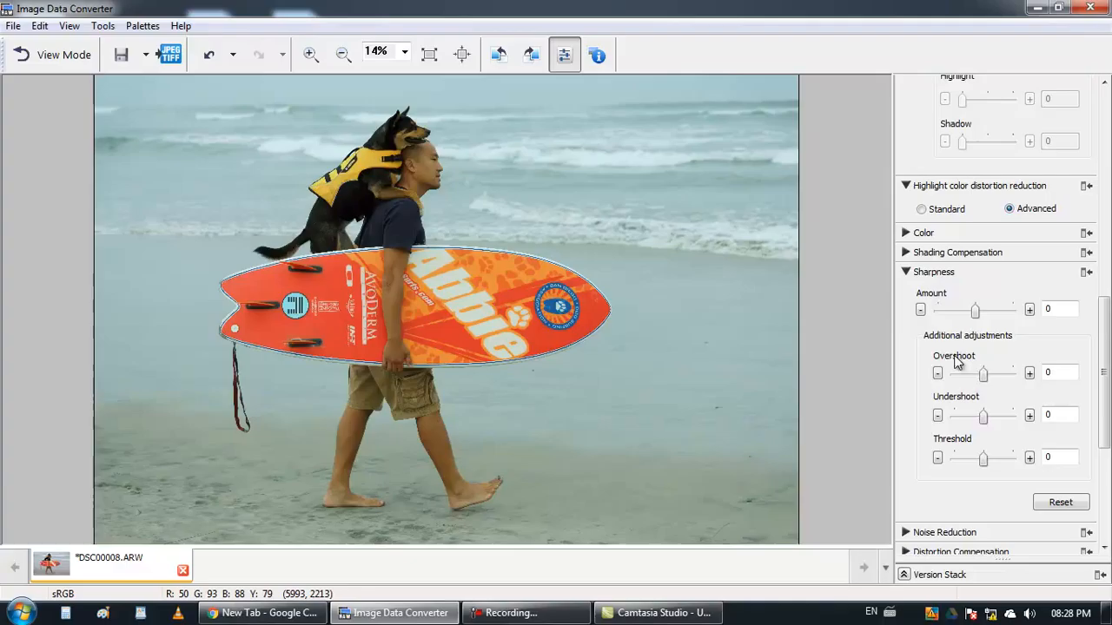
Step: Try noise reduction Off, then set it to Manual at amount 50
left_click(934, 272)
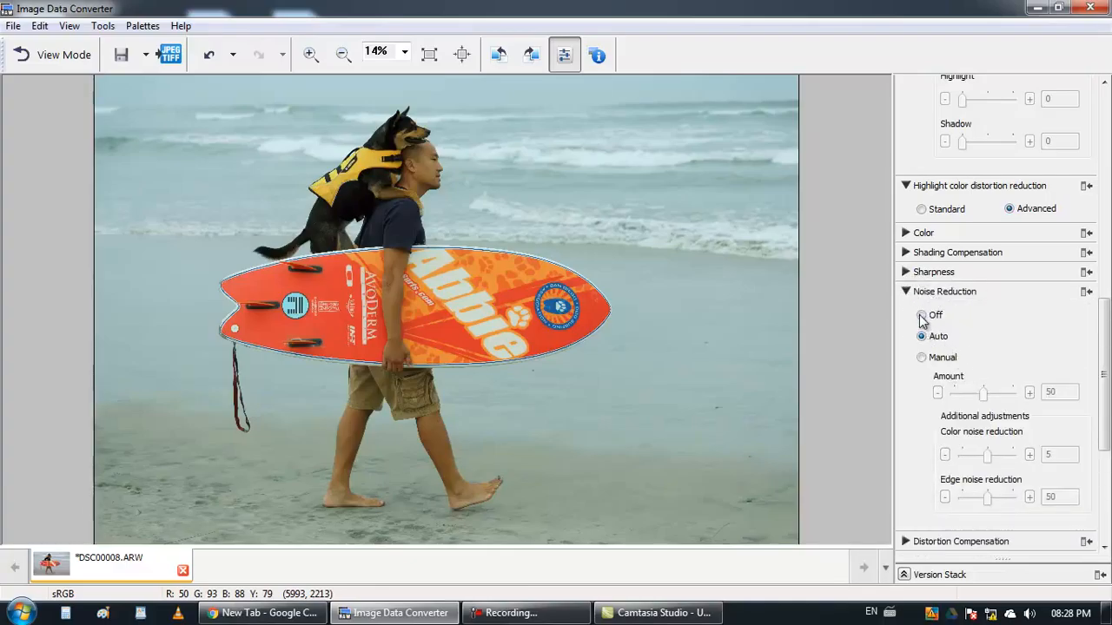
left_click(922, 315)
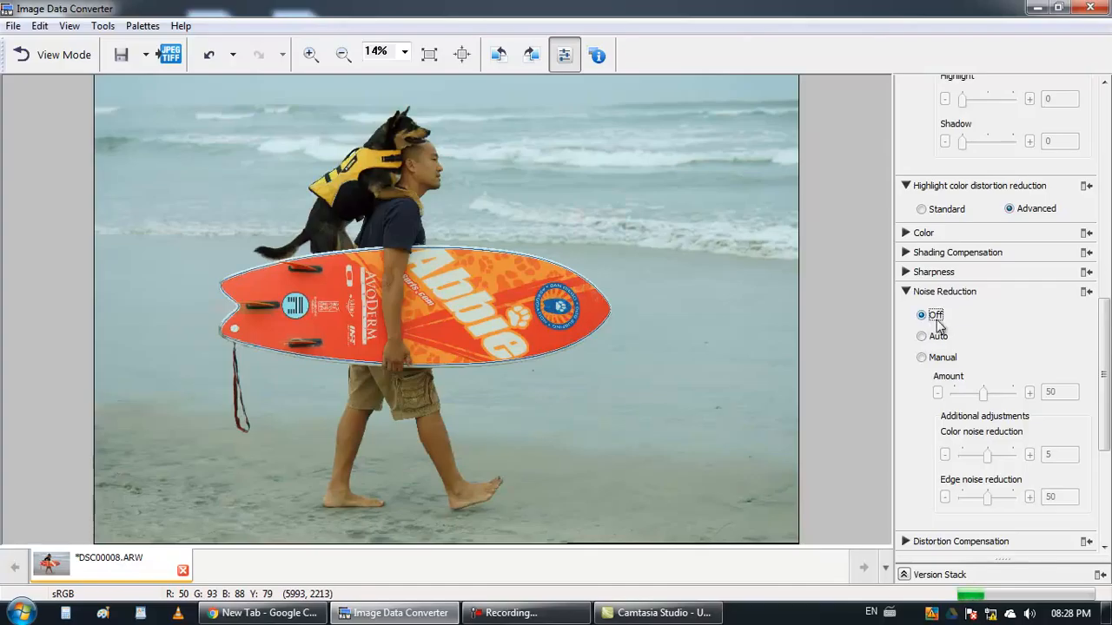
scroll("down", 3)
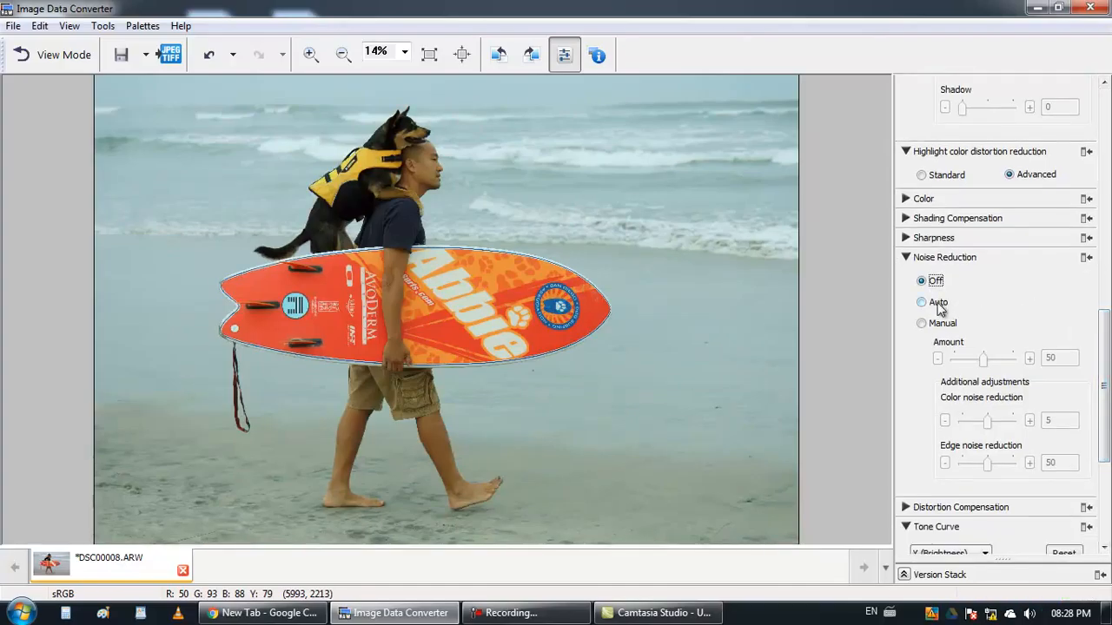
left_click(922, 322)
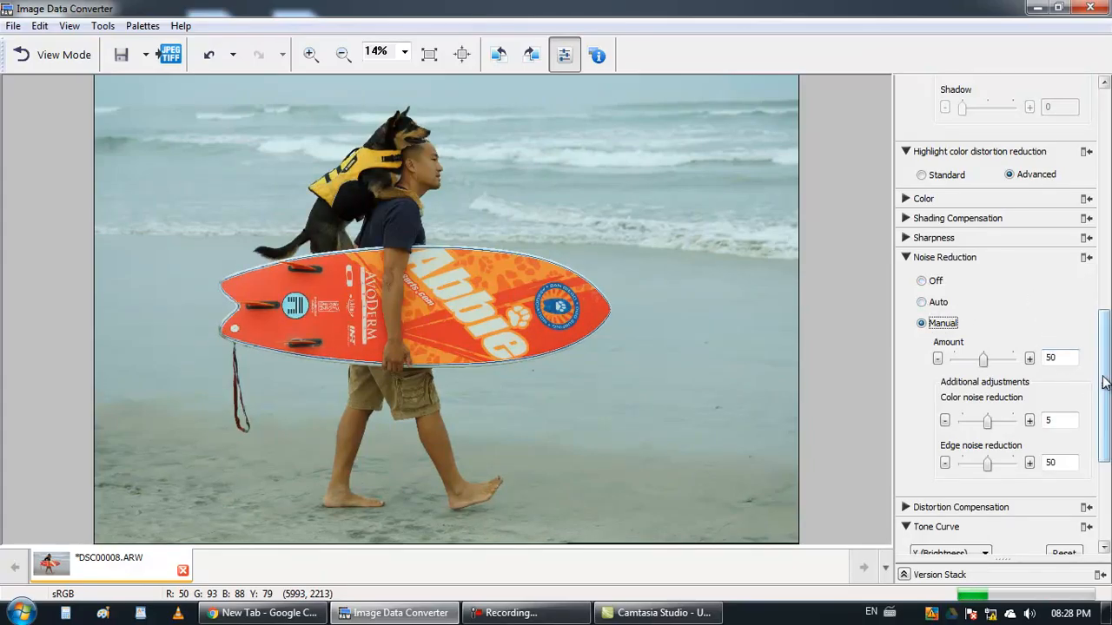
scroll("down", 3)
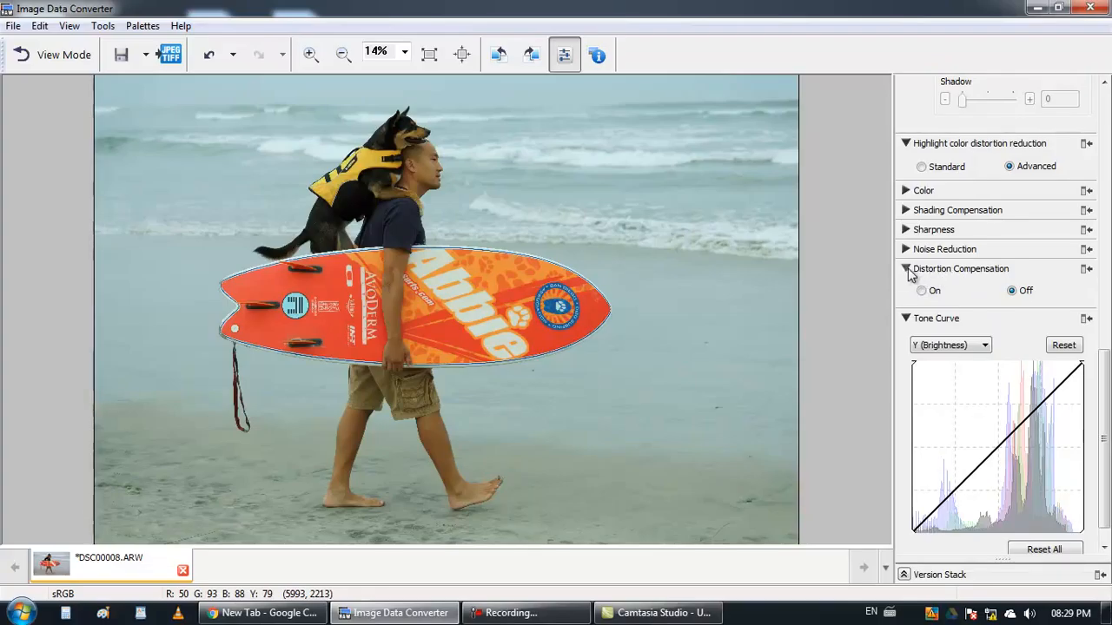
Step: In Display Control, switch on both clipped shadows and clipped highlights
left_click(906, 268)
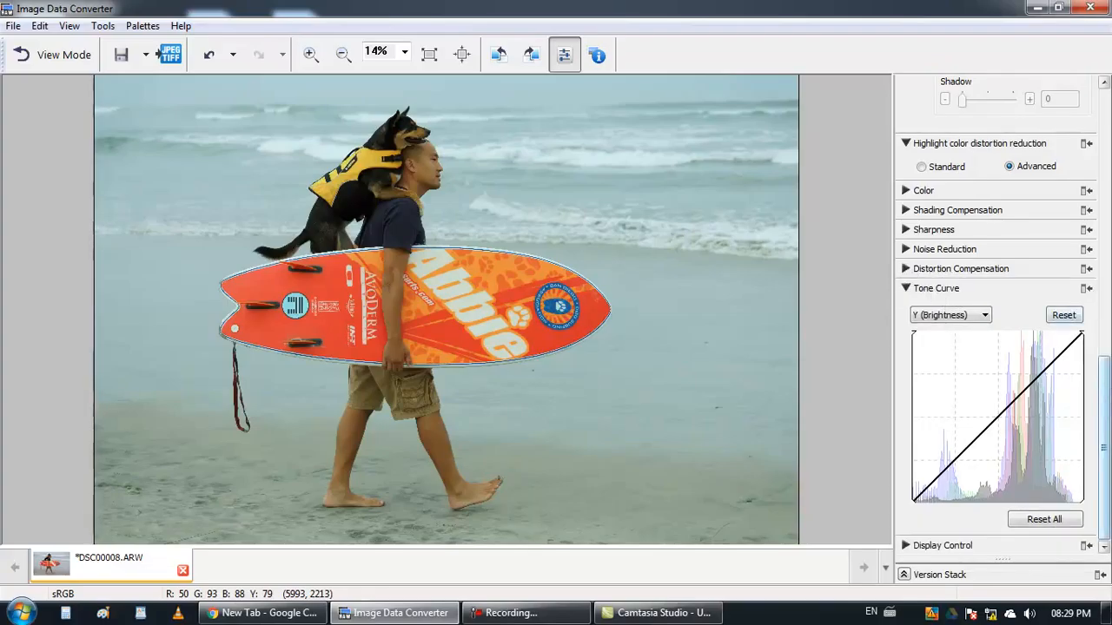
scroll("up", 3)
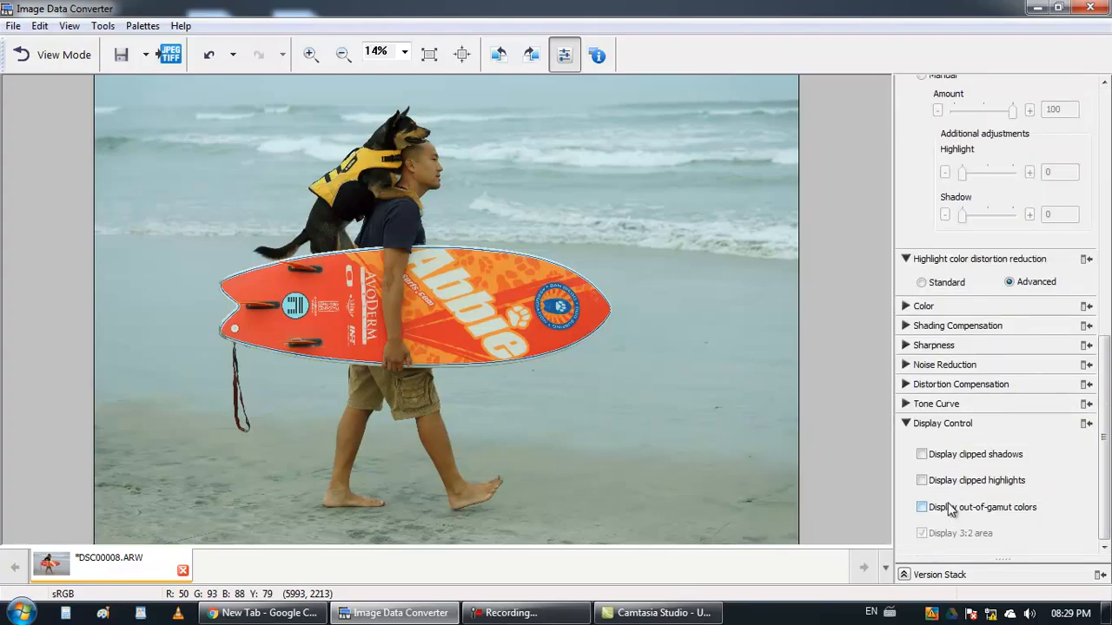
left_click(922, 454)
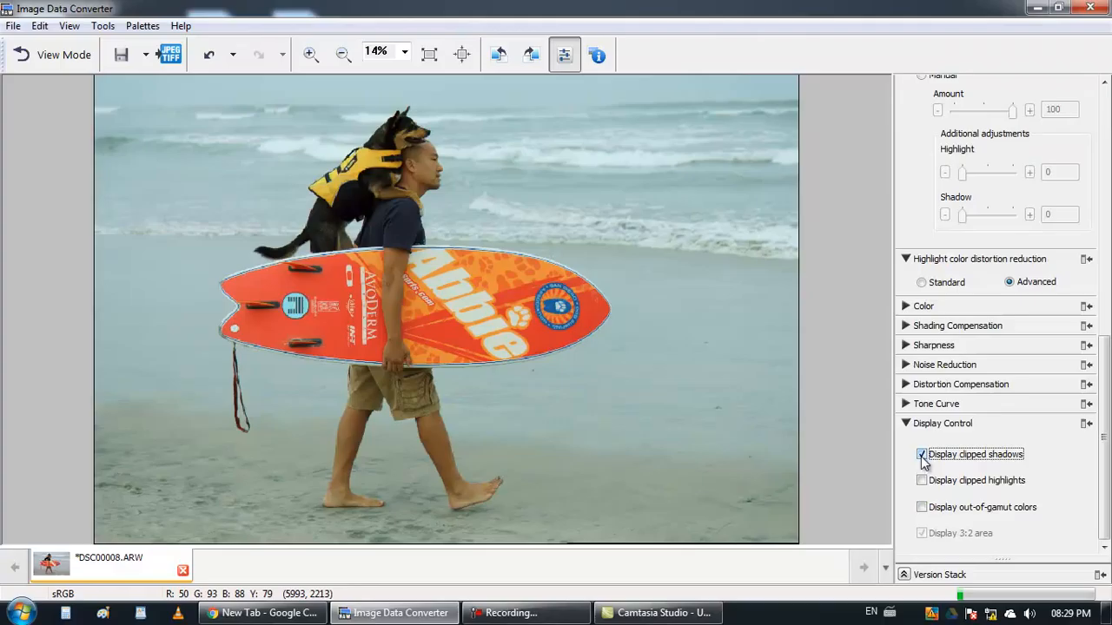
left_click(922, 453)
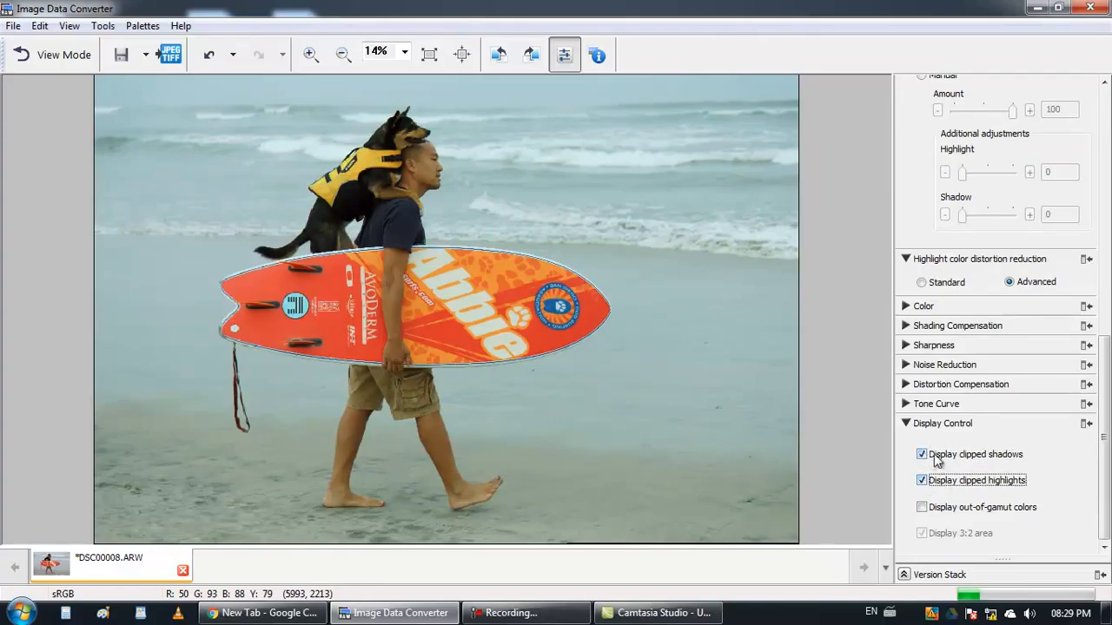
mouse_move(967, 465)
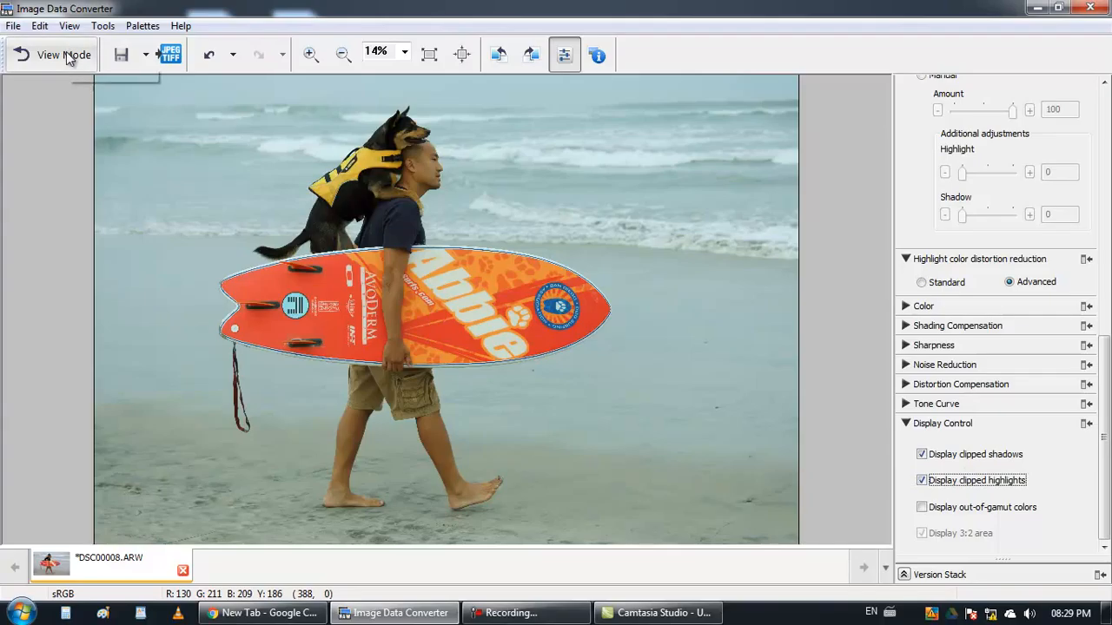
Step: Open the gourds and corn photo A55-DSC03096.ARW and mark its clipped shadows
left_click(63, 55)
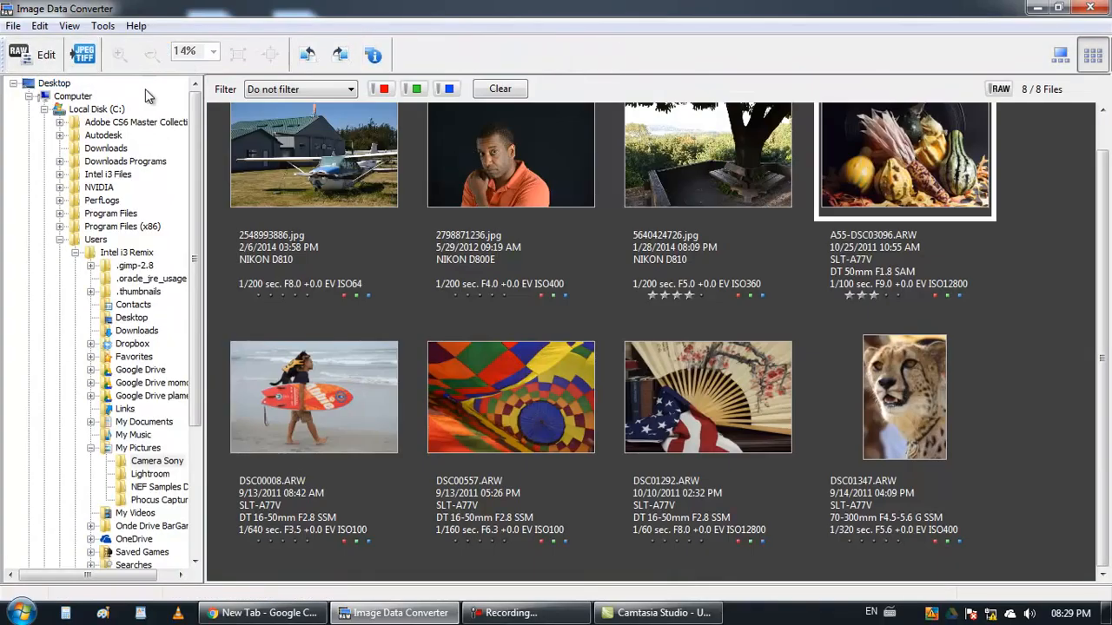
double_click(314, 397)
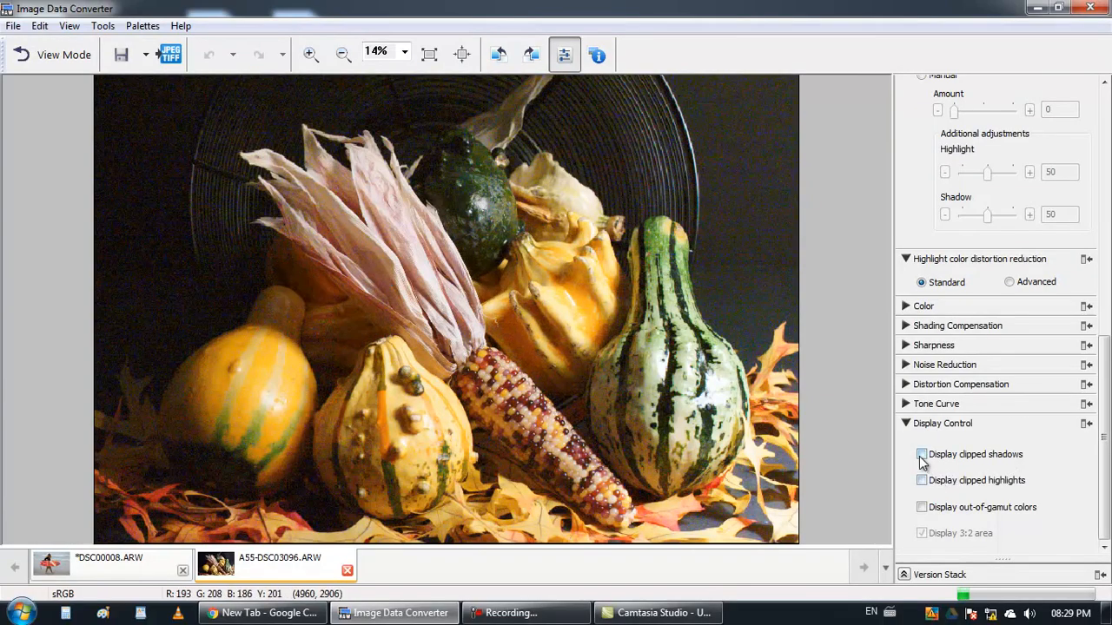
left_click(920, 455)
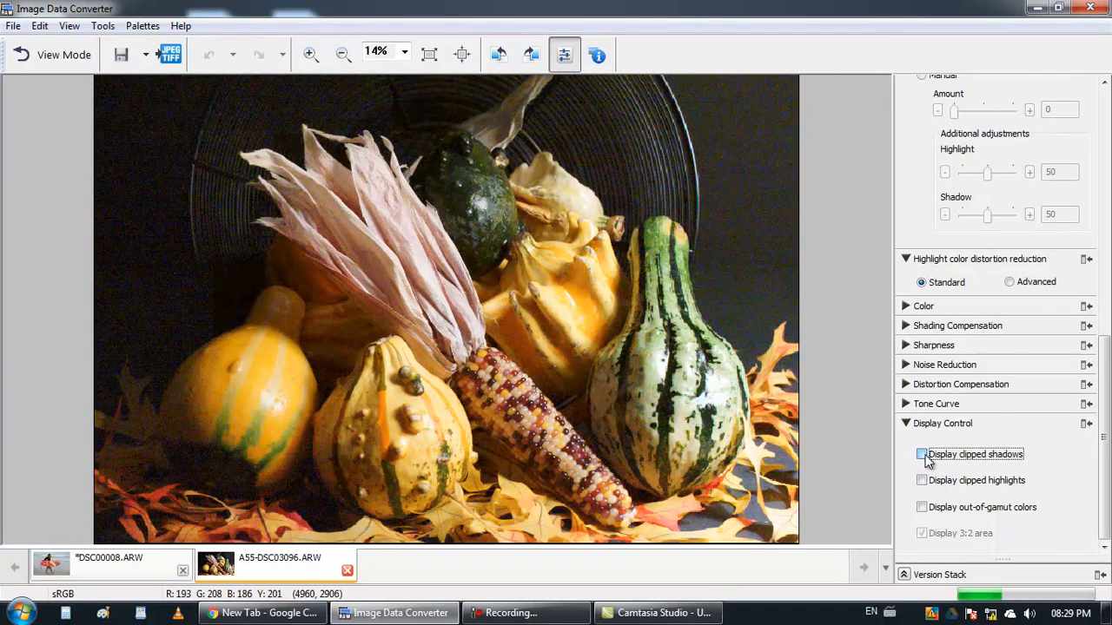
left_click(921, 453)
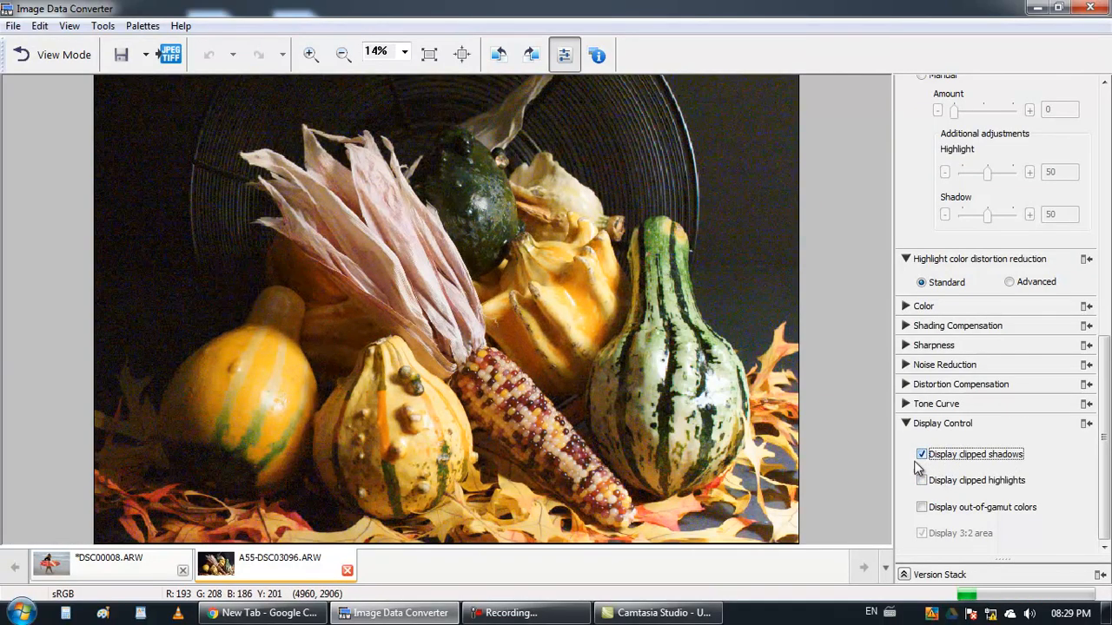
Step: Toggle the clipped-shadow marks on and off repeatedly, leaving them off
left_click(920, 453)
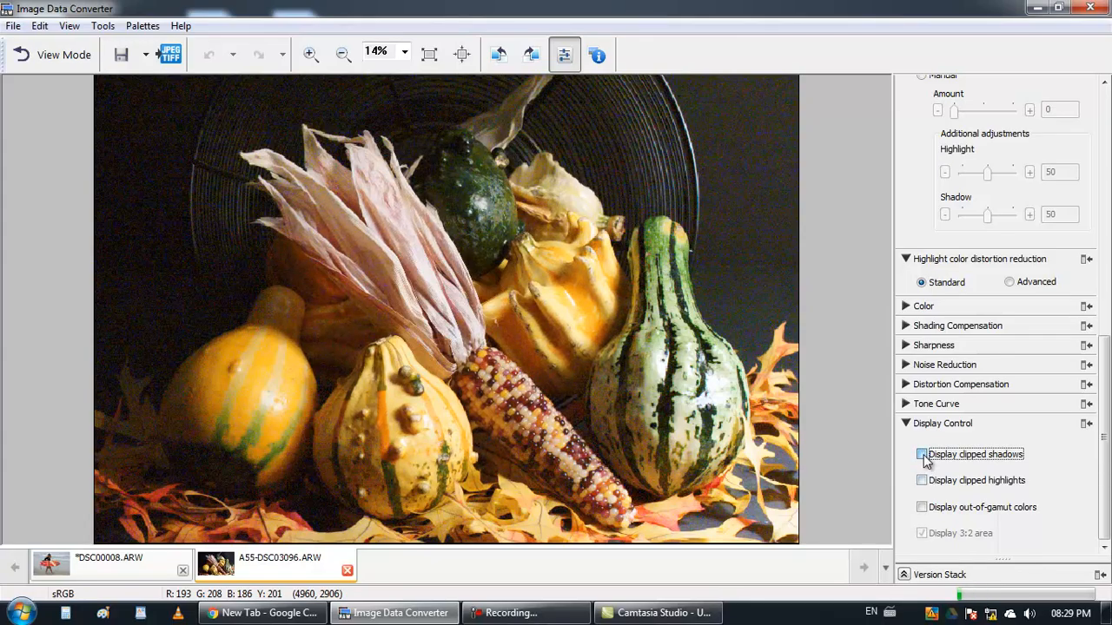
left_click(921, 455)
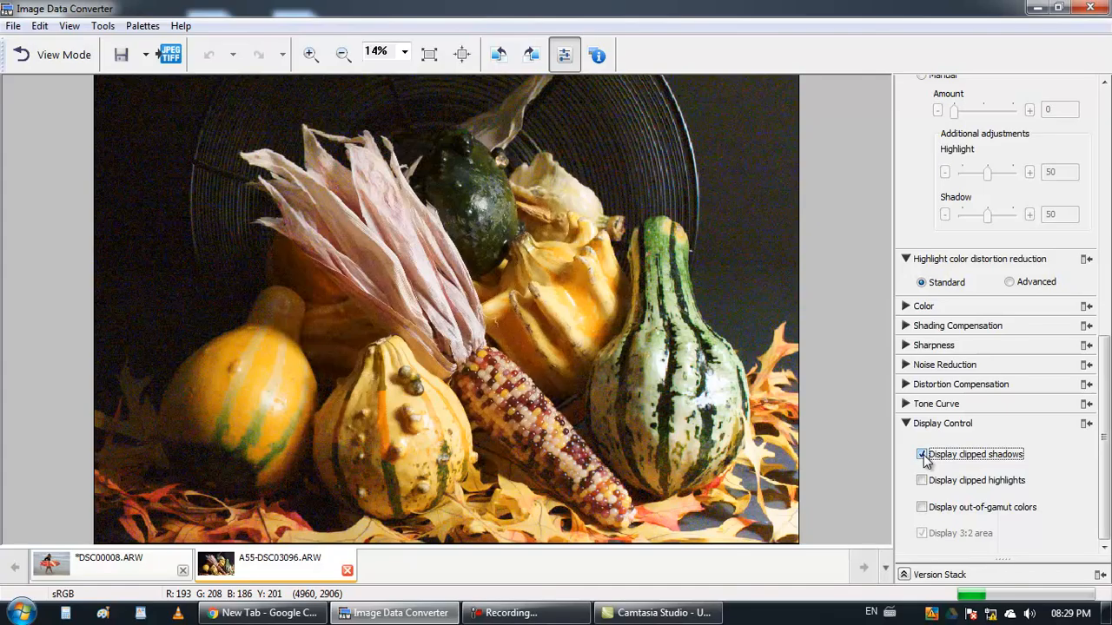
left_click(921, 455)
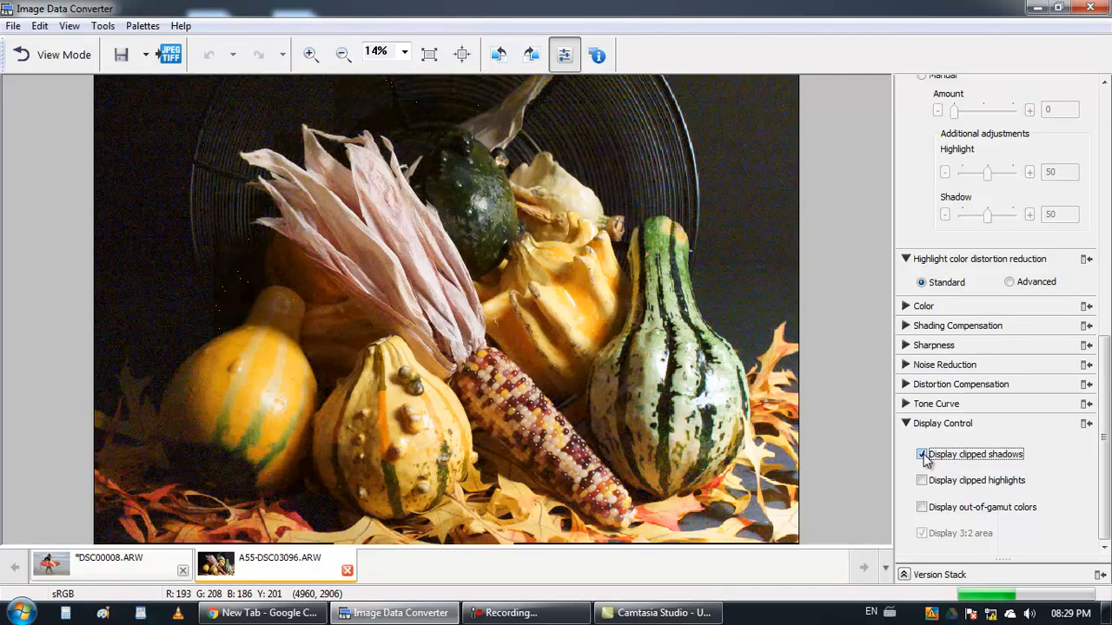
left_click(922, 454)
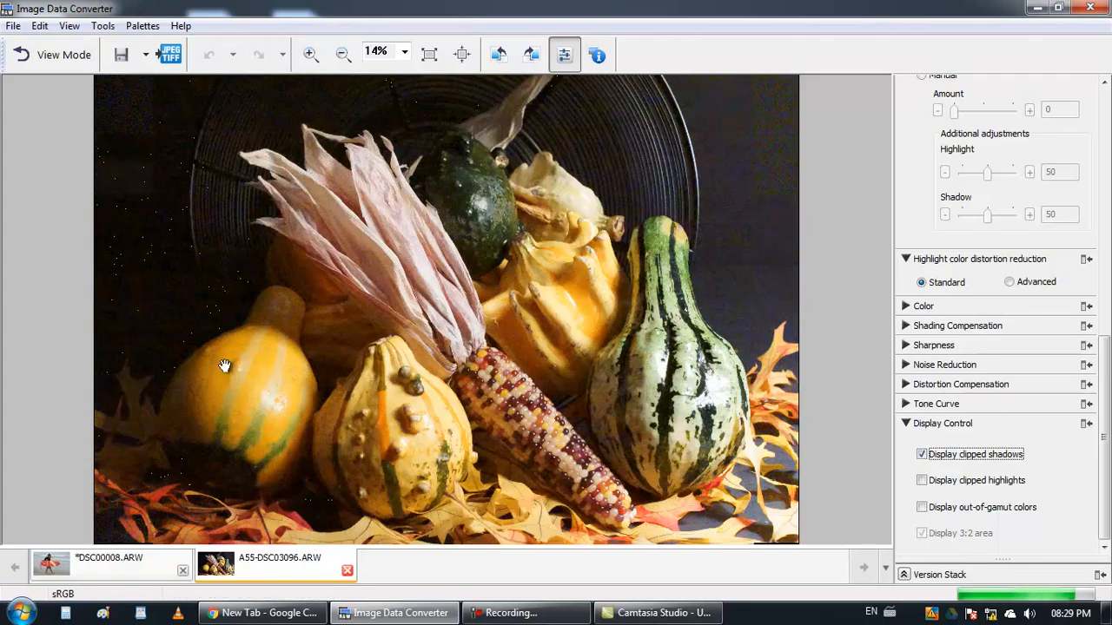
mouse_move(207, 274)
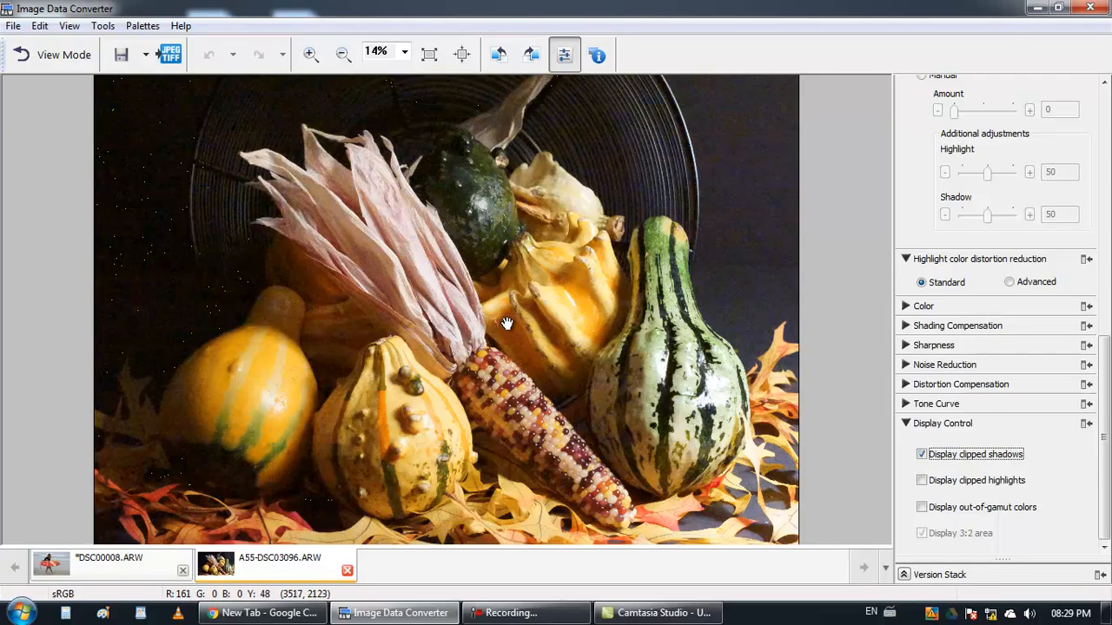
mouse_move(206, 319)
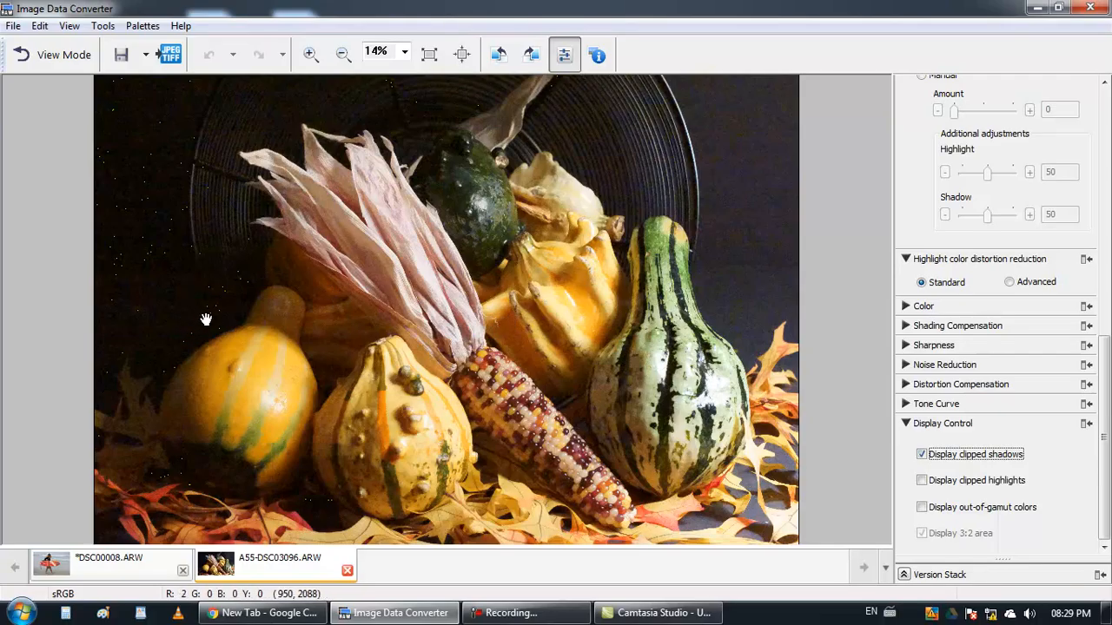
mouse_move(469, 304)
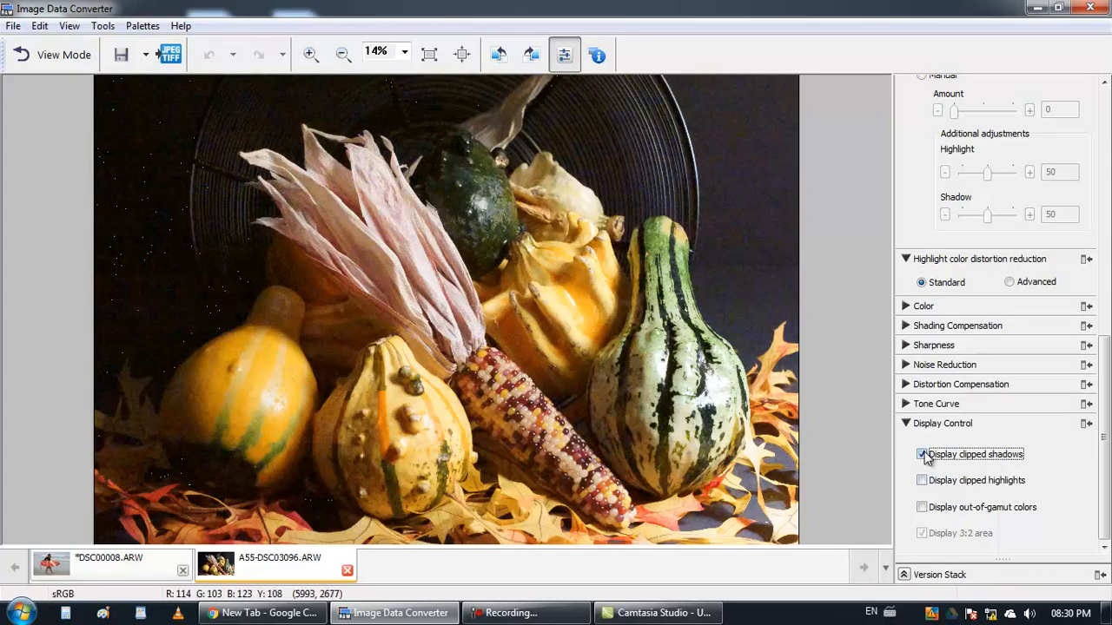
left_click(922, 454)
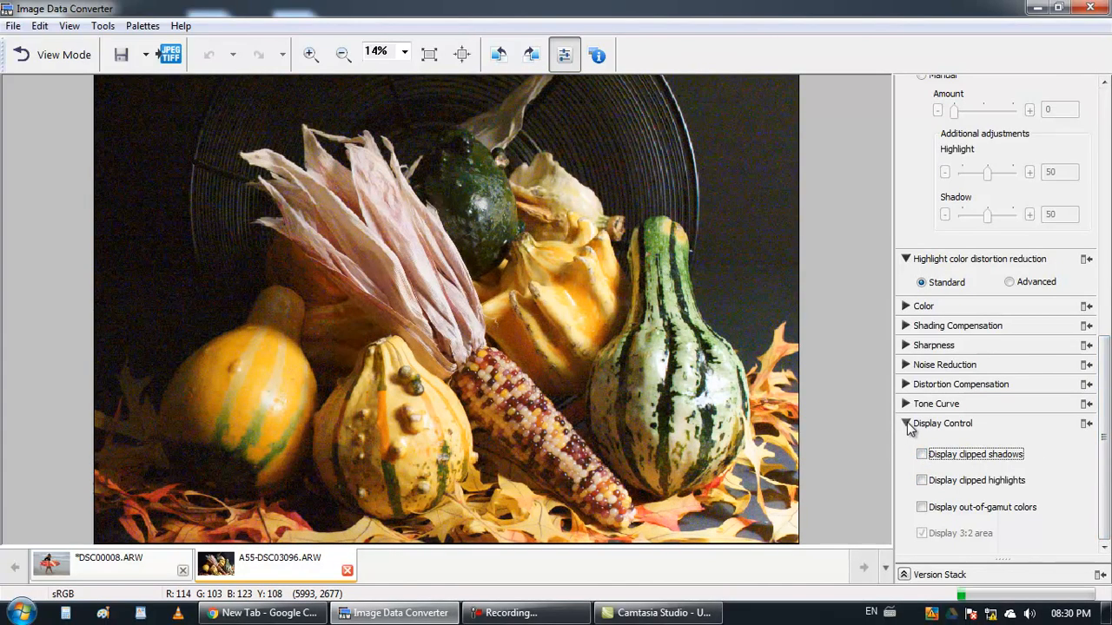
Step: Collapse the Creative Style and Brightness palettes and close the gourds photo
scroll("up", 3)
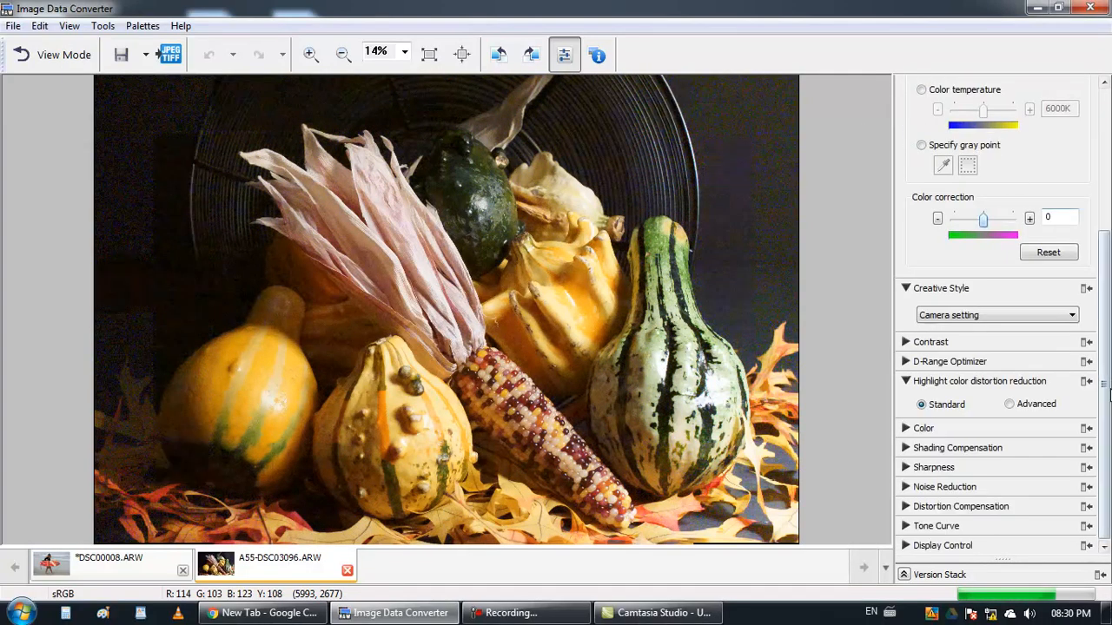
scroll("up", 3)
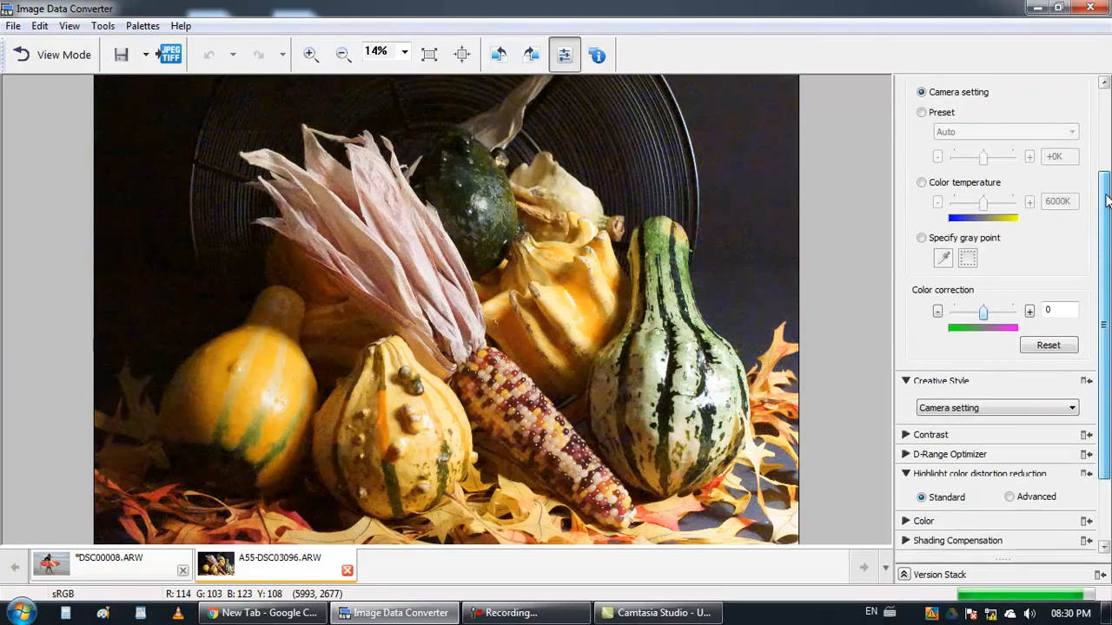
scroll("up", 3)
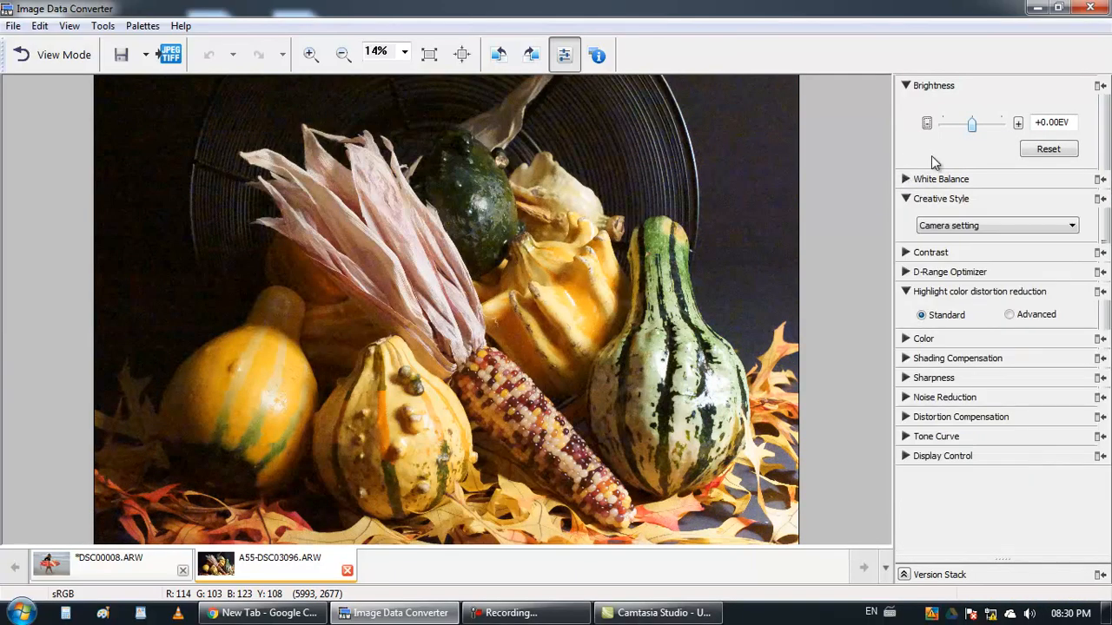
left_click(940, 198)
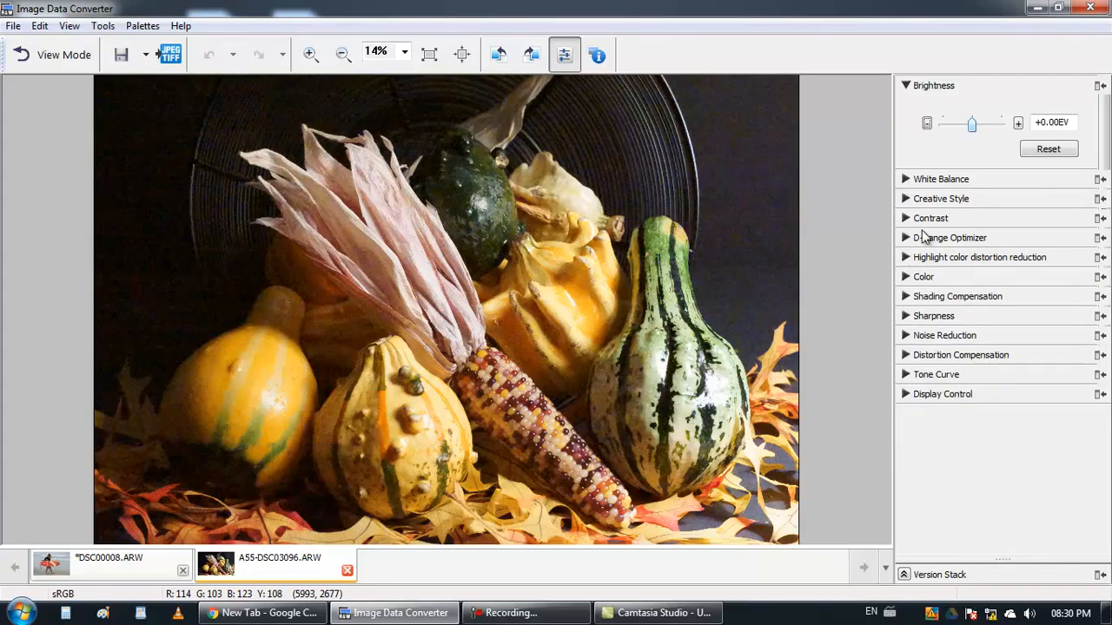
left_click(934, 85)
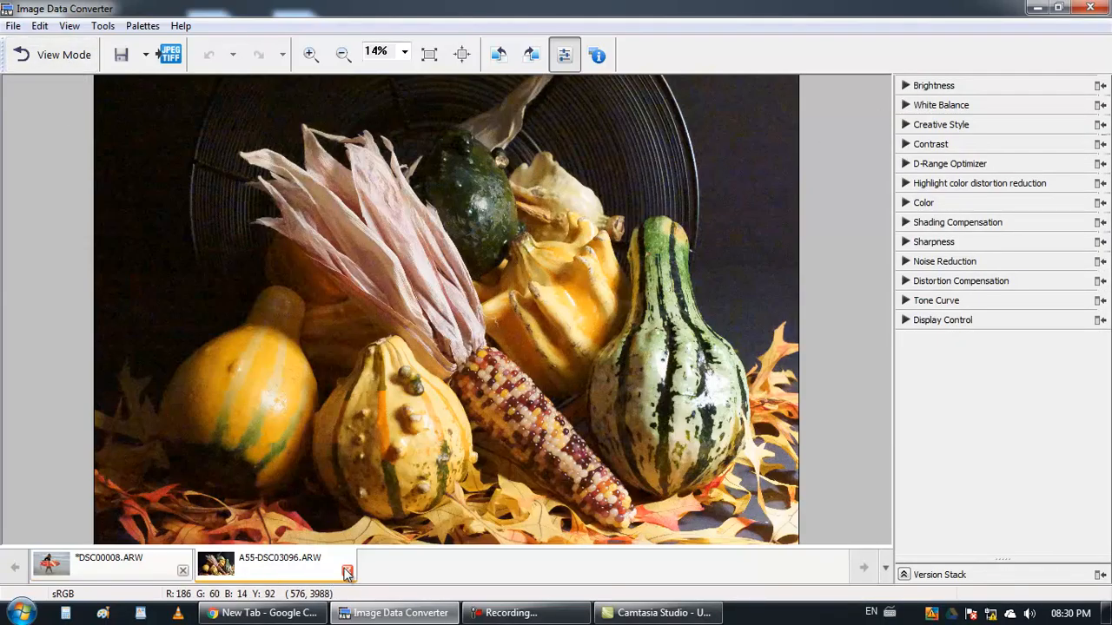
left_click(346, 572)
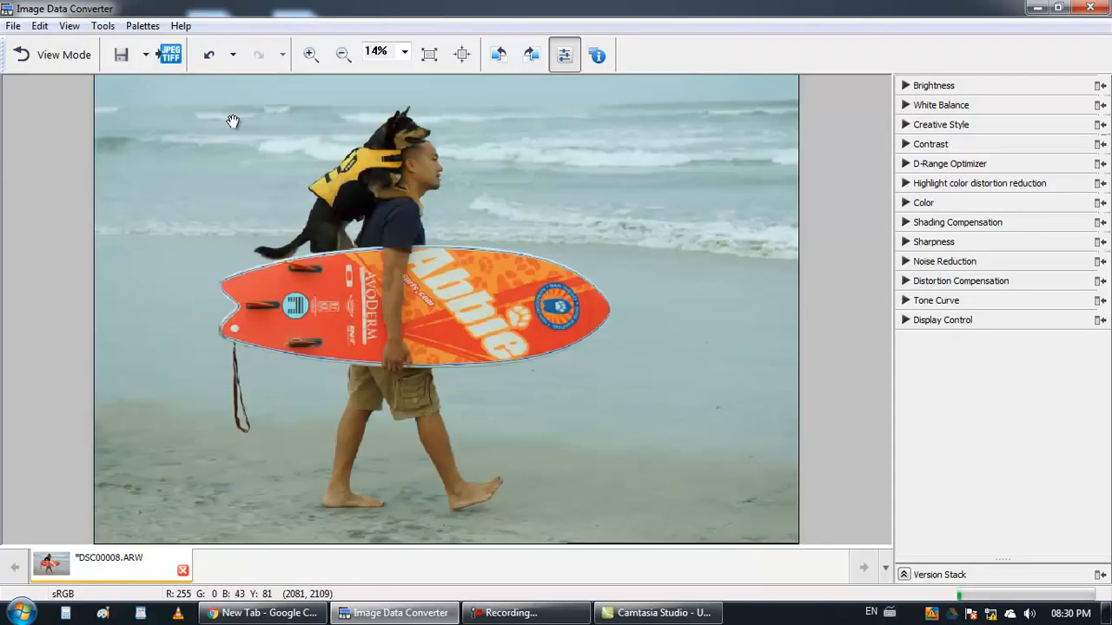